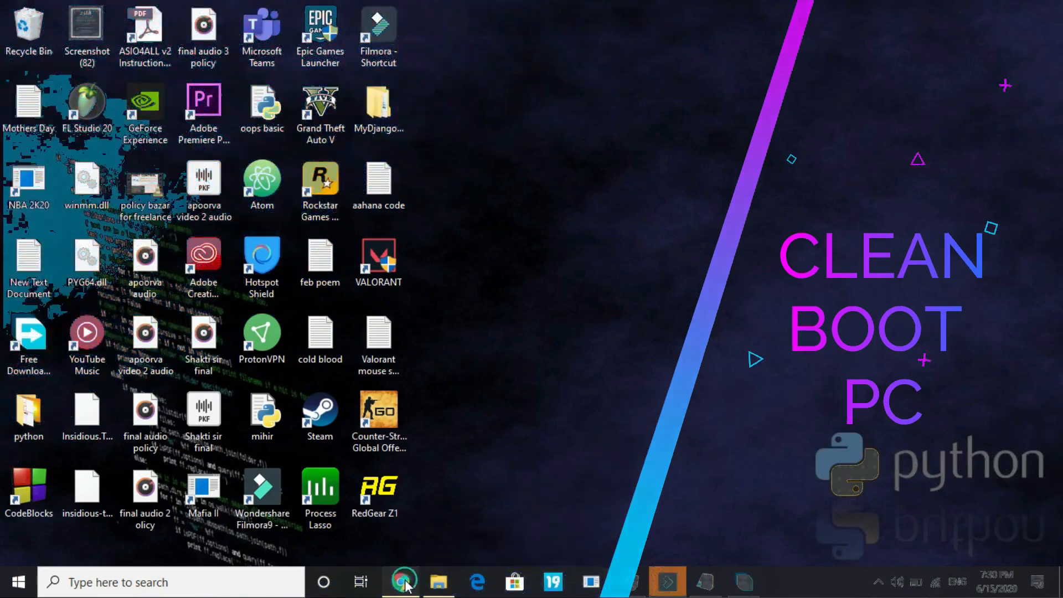
Bring Chrome forward showing the Clean Boot Windows 10 PC video on YouTube.
left_click(400, 581)
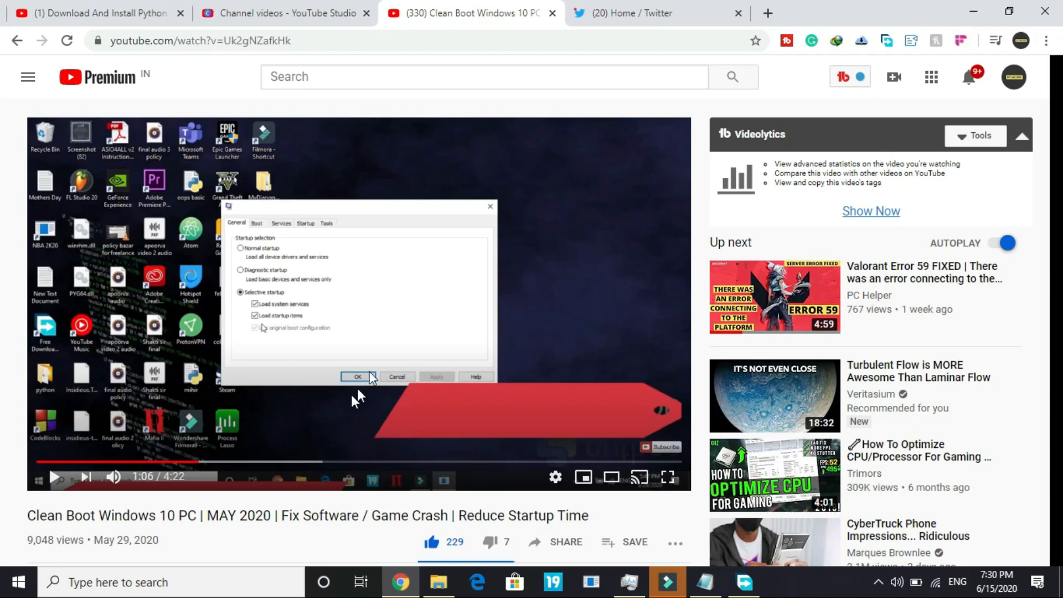
mouse_move(169, 502)
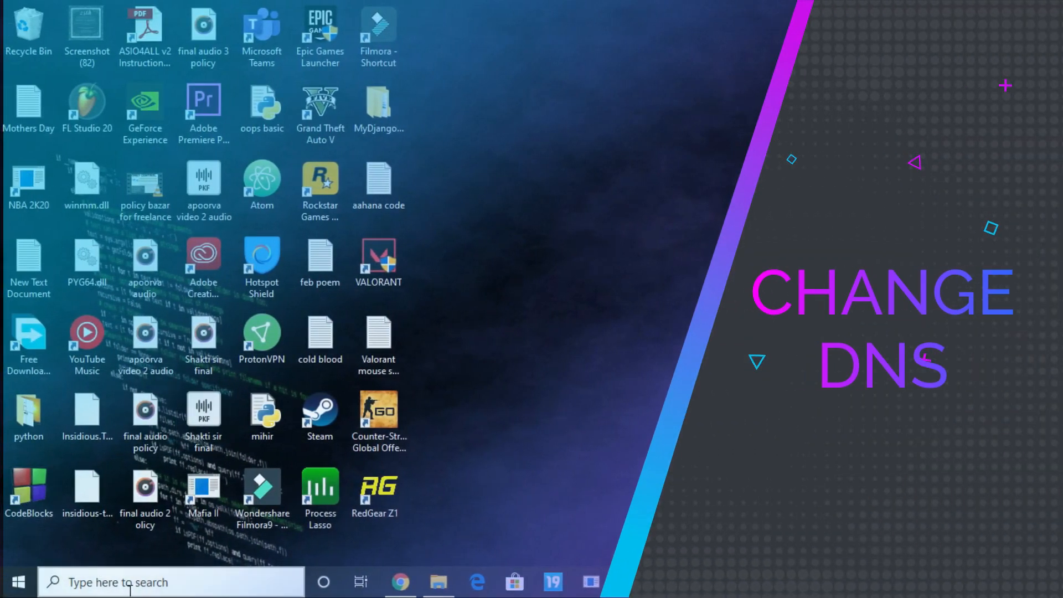
Run 'ping 1.1.1.1' then 'ping 8.8.8.8' in Command Prompt to compare response times.
type("cm")
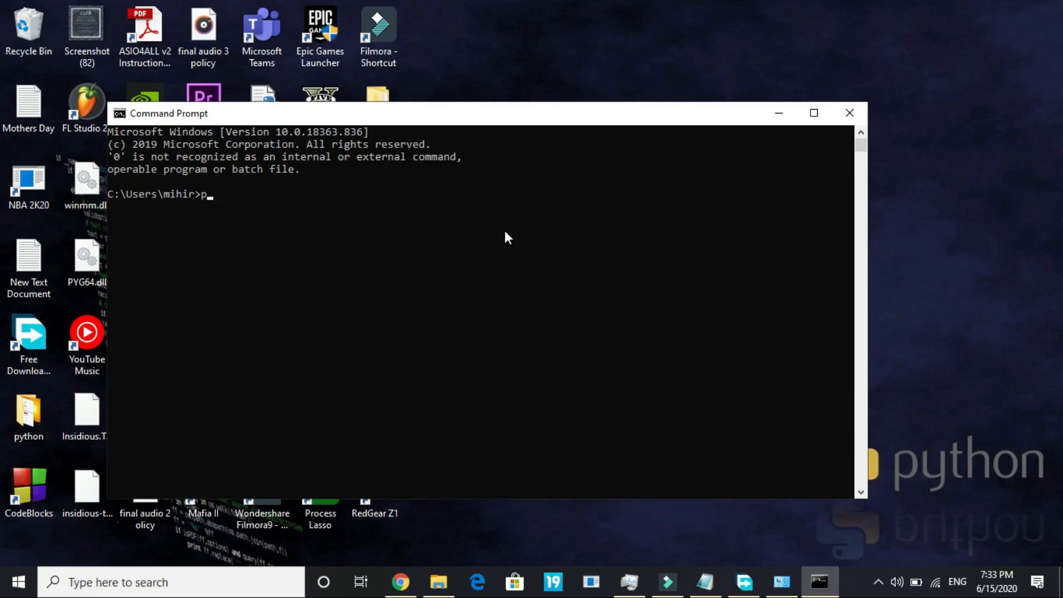
type("ing 1.1.1.1")
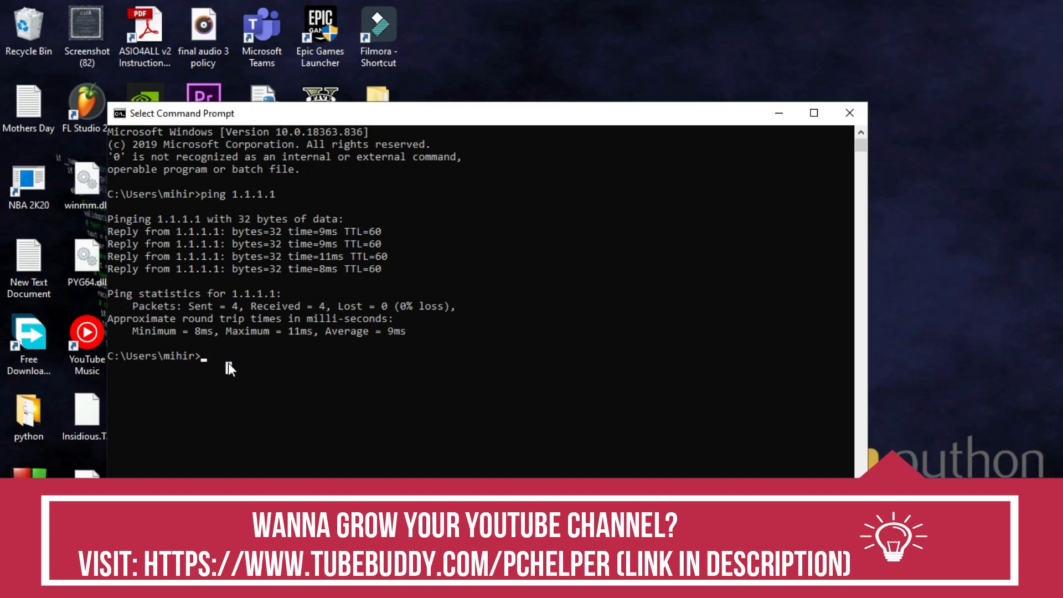
type("ping")
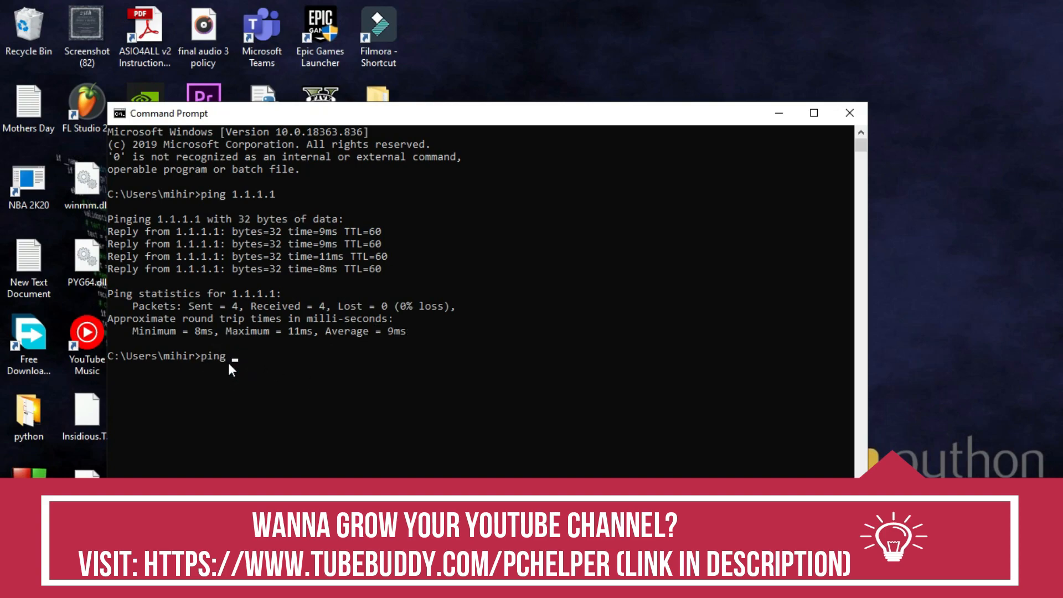
type("8.8.8.8")
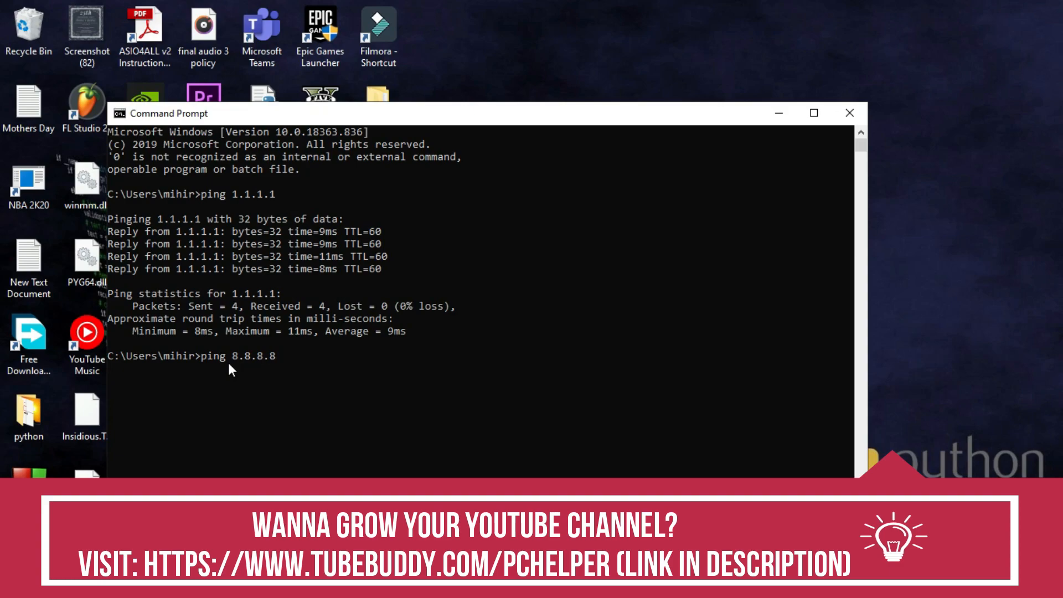
key("Return")
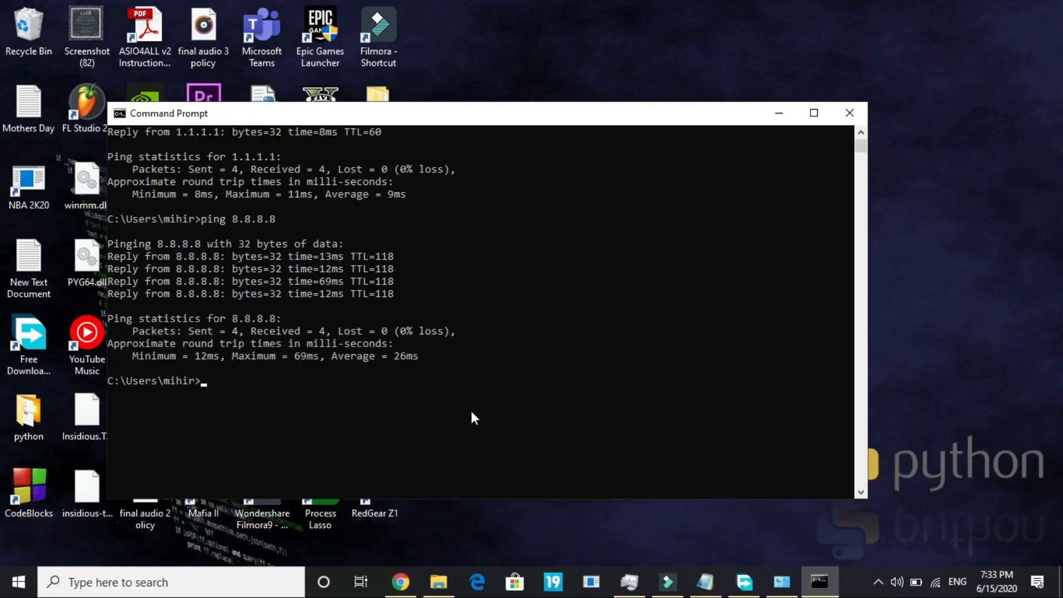
mouse_move(381, 225)
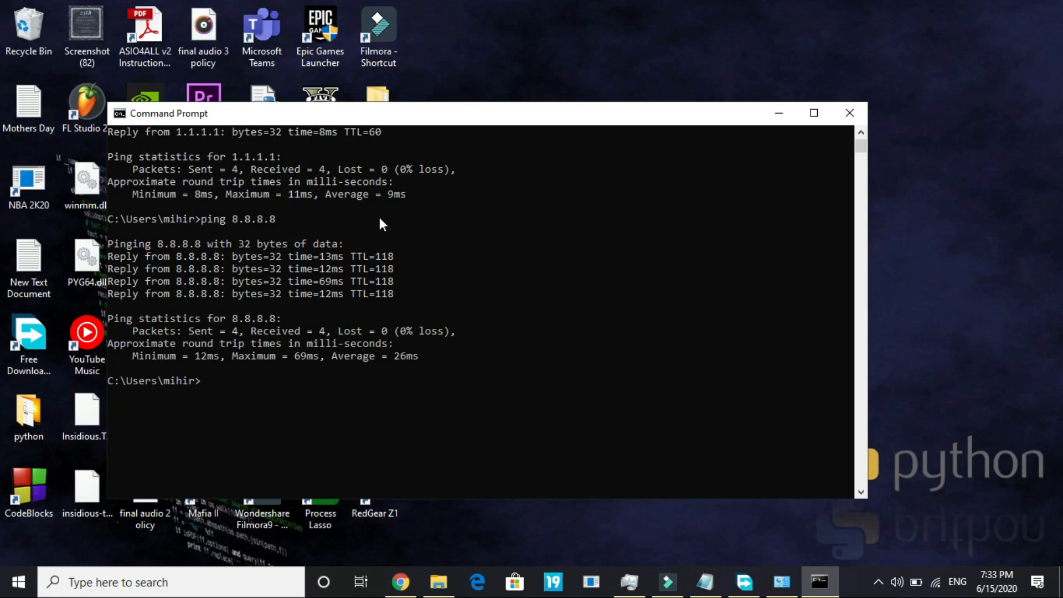
left_click(390, 212)
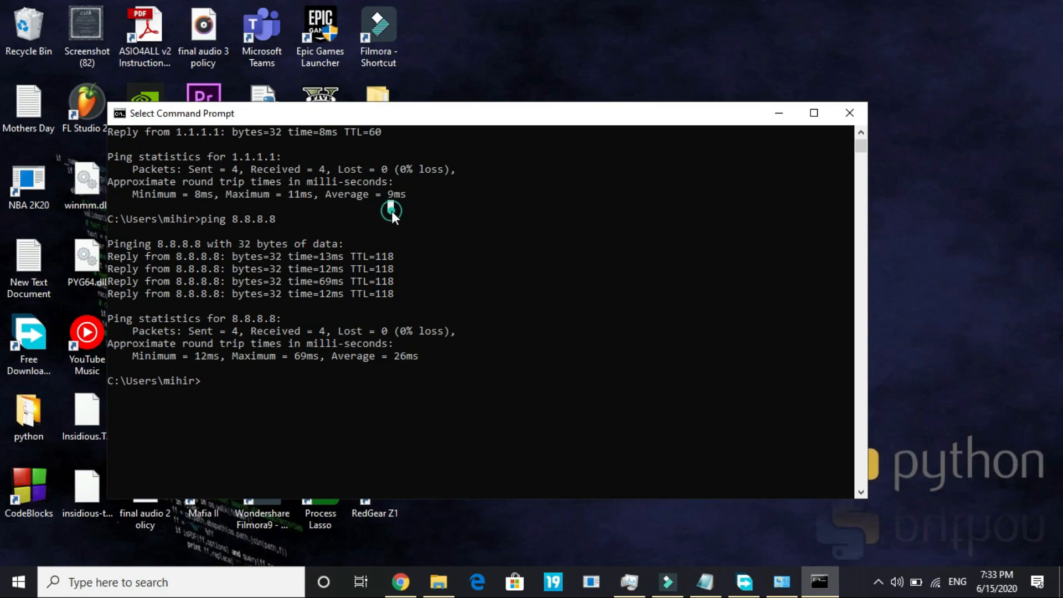
mouse_move(395, 357)
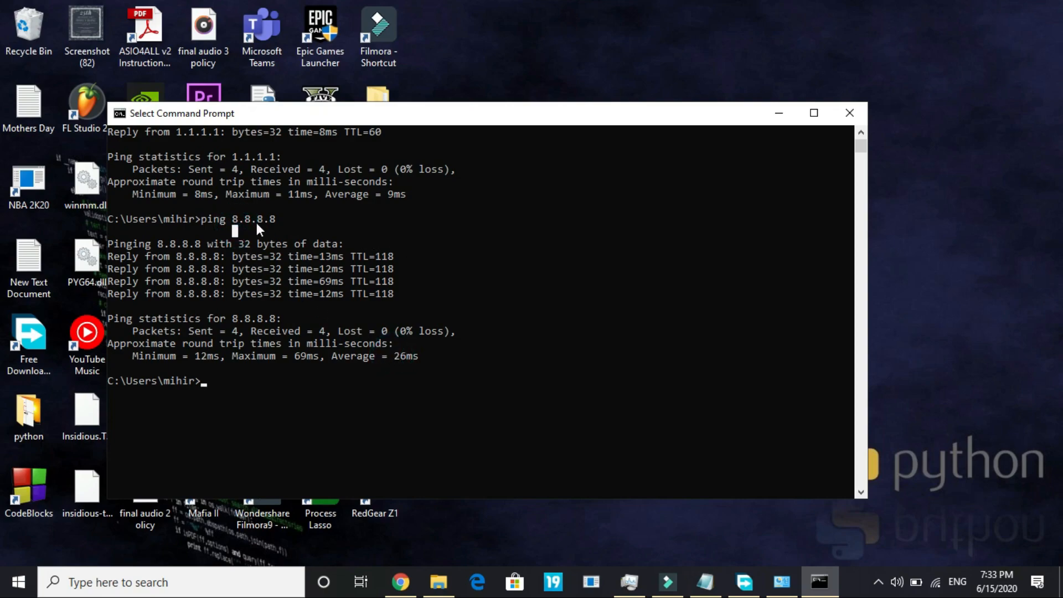
mouse_move(229, 161)
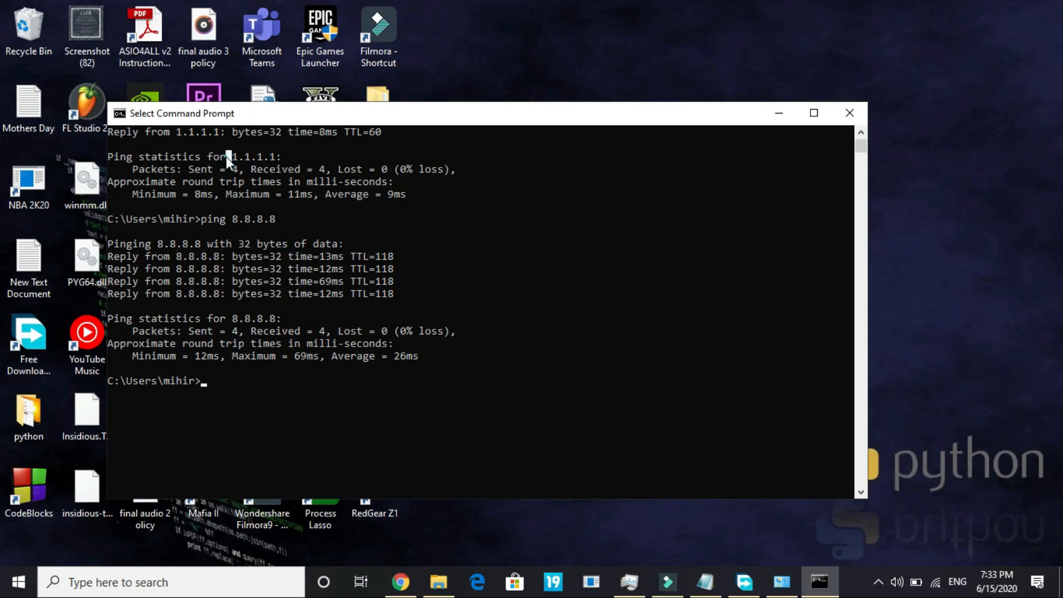
double_click(217, 156)
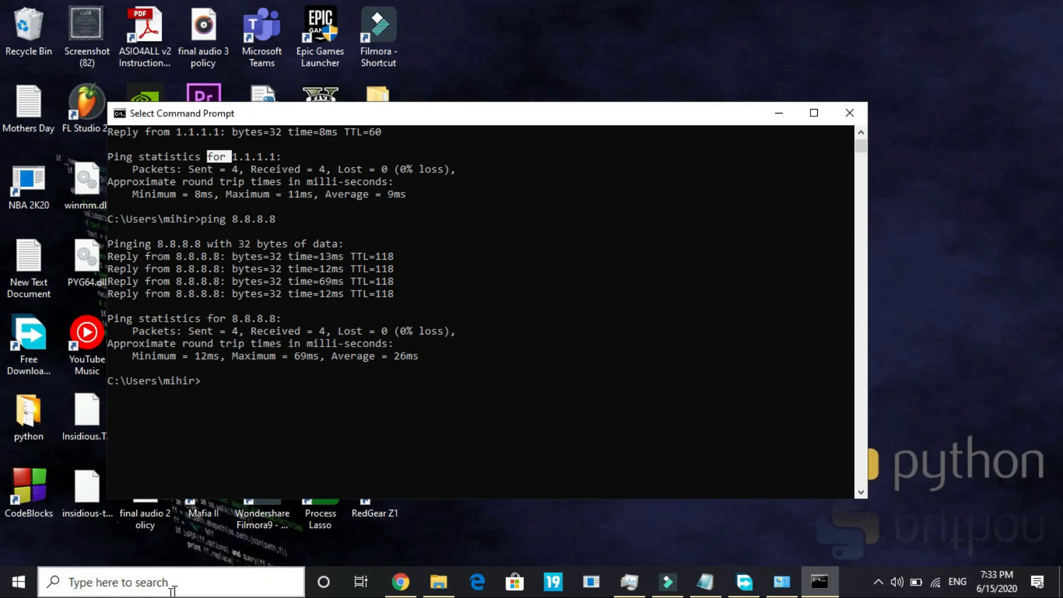
Search 'network', view network connections, and show the Wi-Fi adapter's properties via Wi-Fi Status.
type("netw")
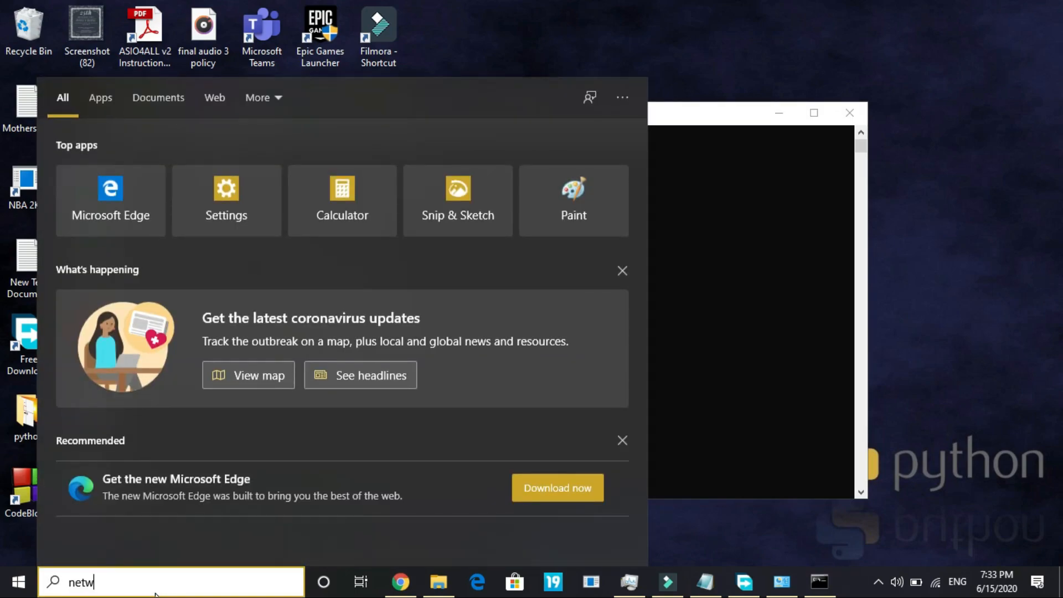
type("or")
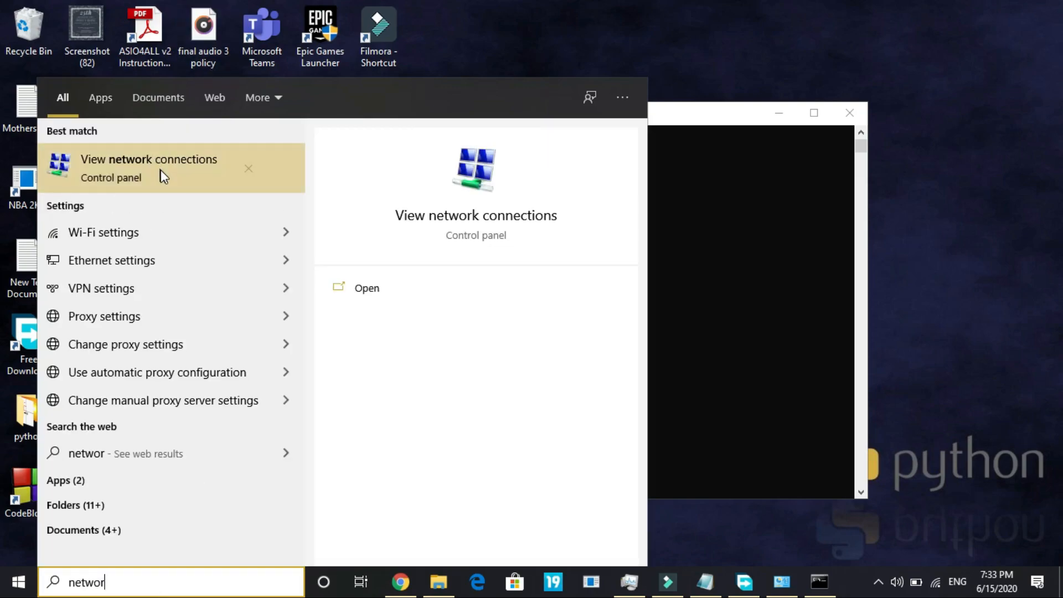
left_click(149, 167)
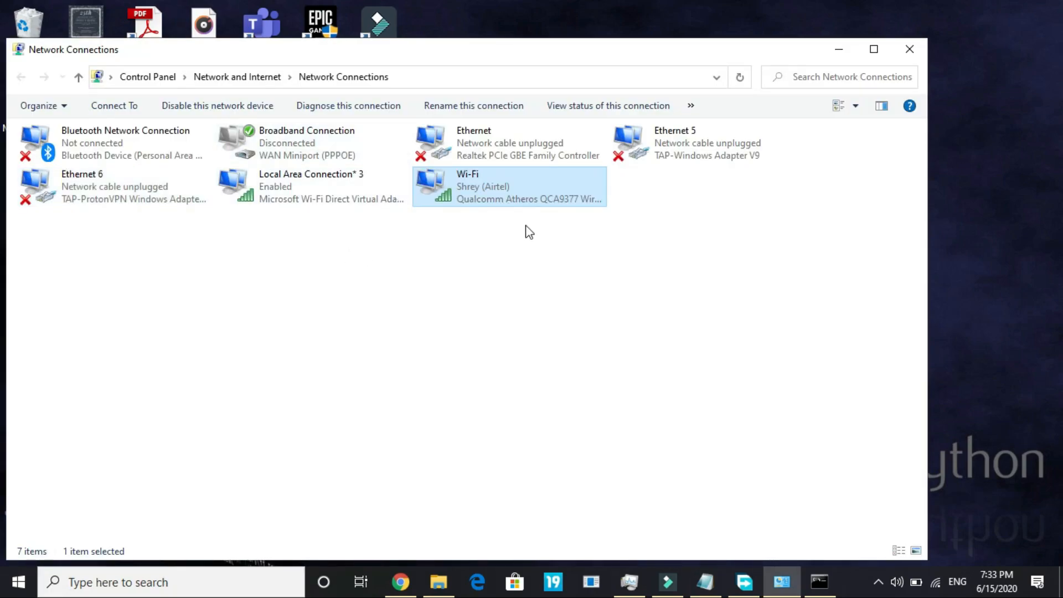
mouse_move(680, 420)
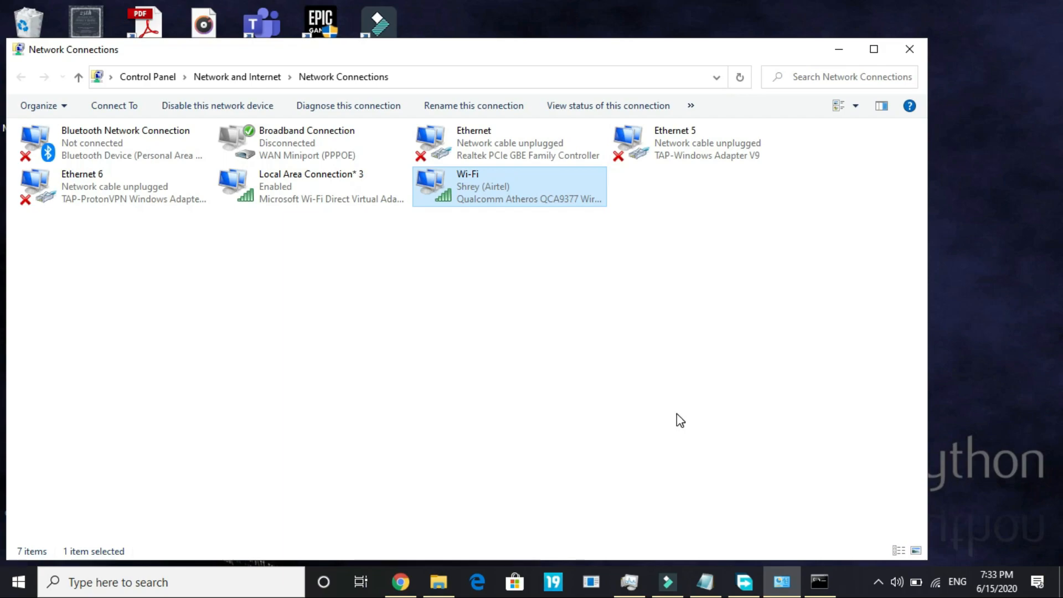
mouse_move(491, 182)
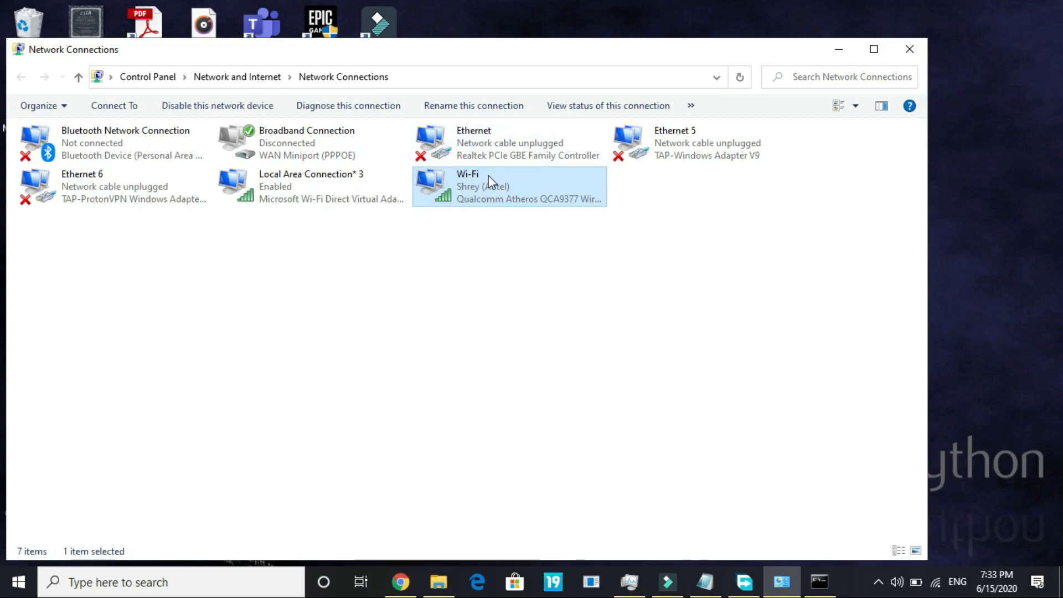
double_click(508, 186)
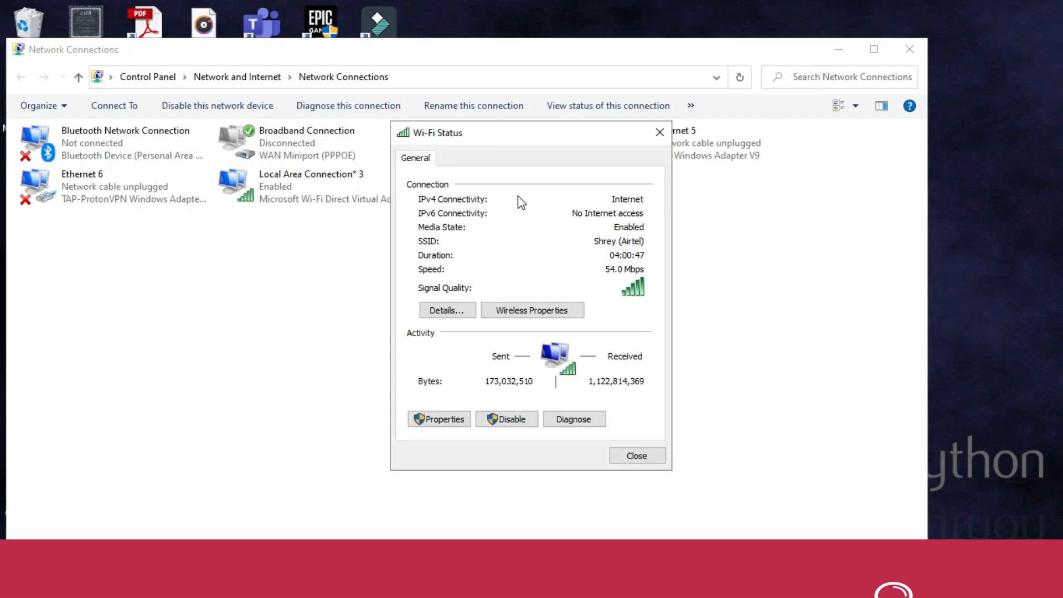
left_click(438, 418)
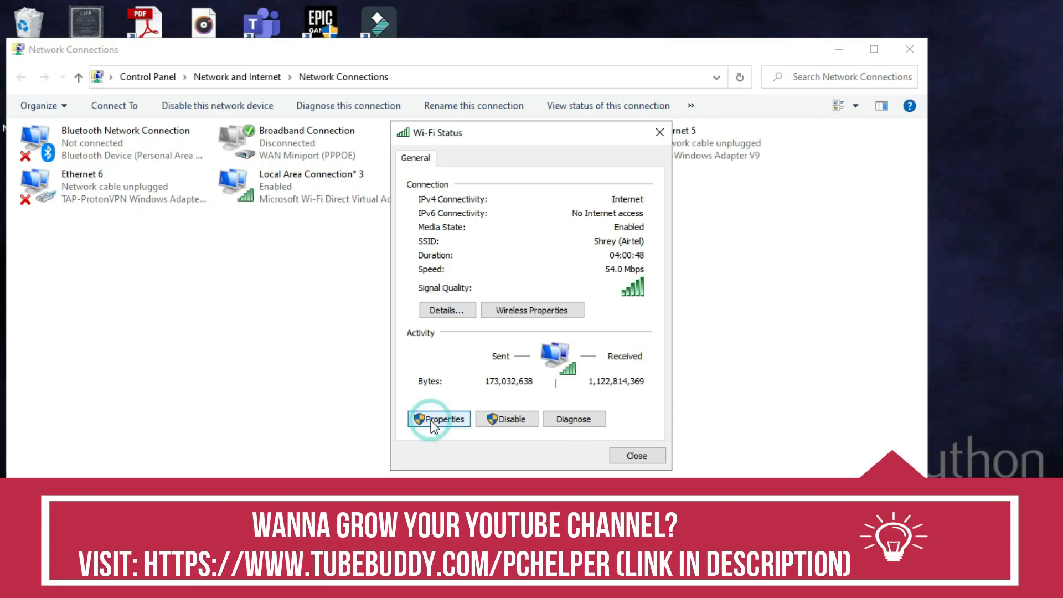
left_click(439, 418)
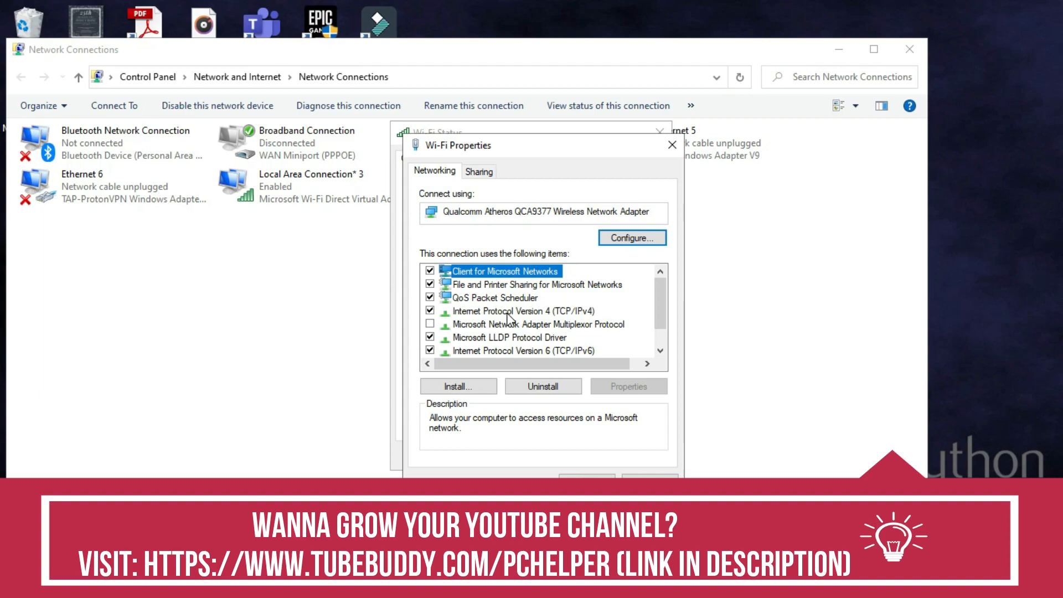
Set the Wi-Fi IPv4 preferred DNS server to 1.1.1.1 with an alternate and confirm.
left_click(627, 385)
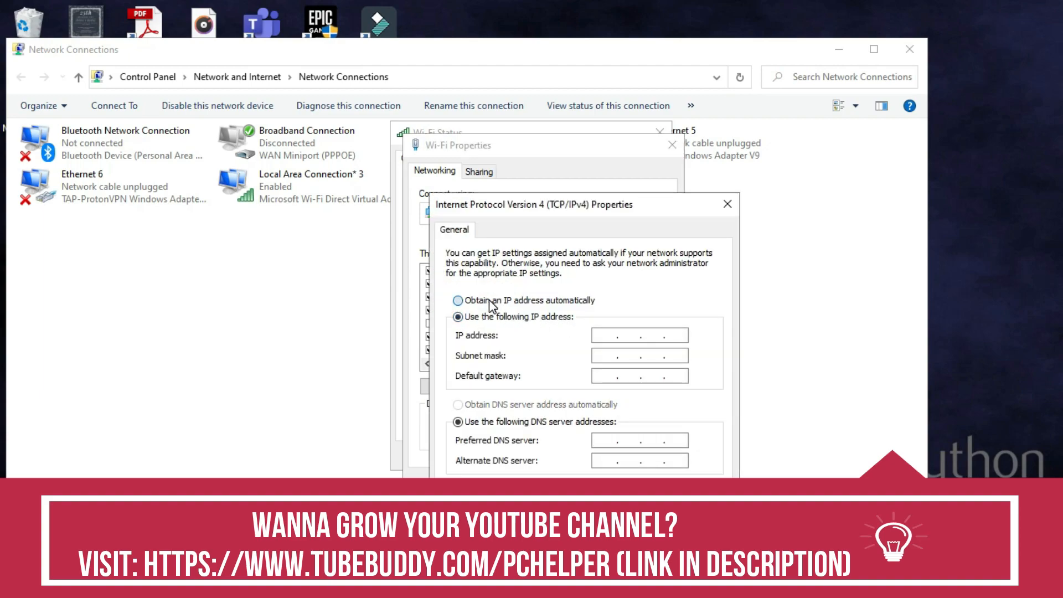
left_click(457, 300)
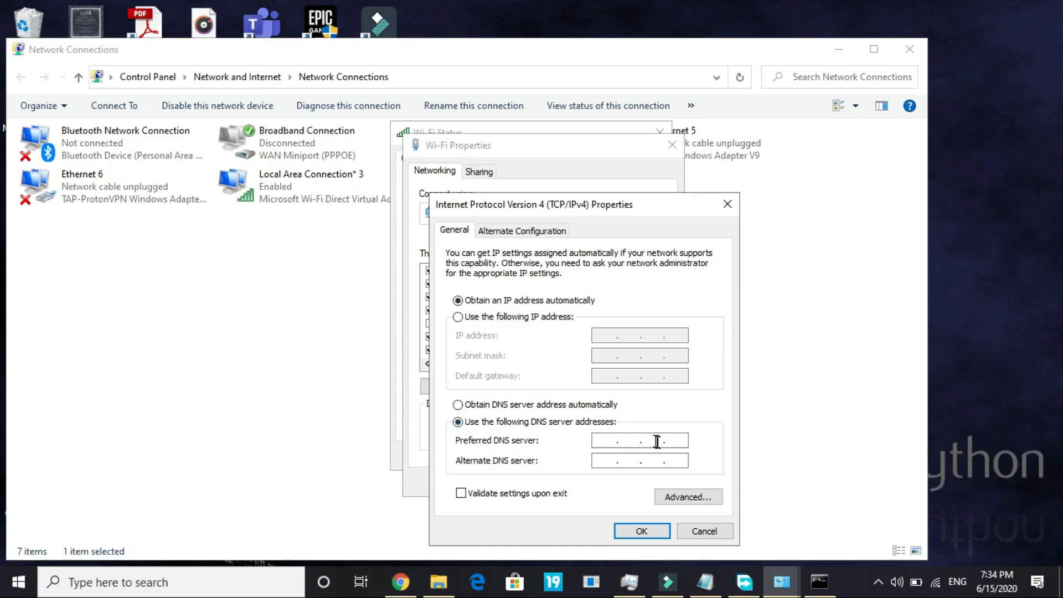
left_click(820, 582)
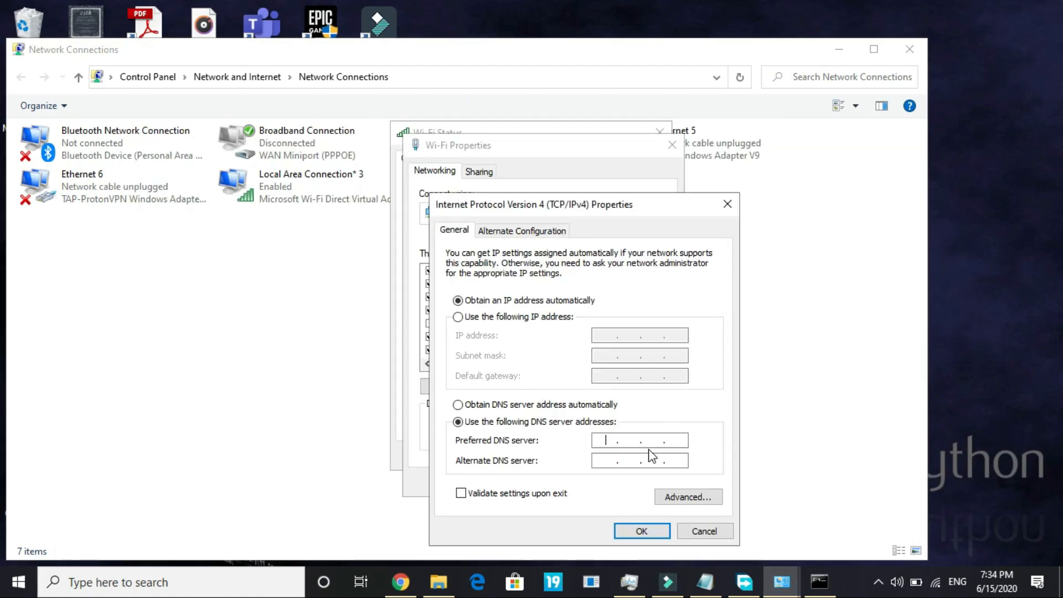
type("1.1.1.1")
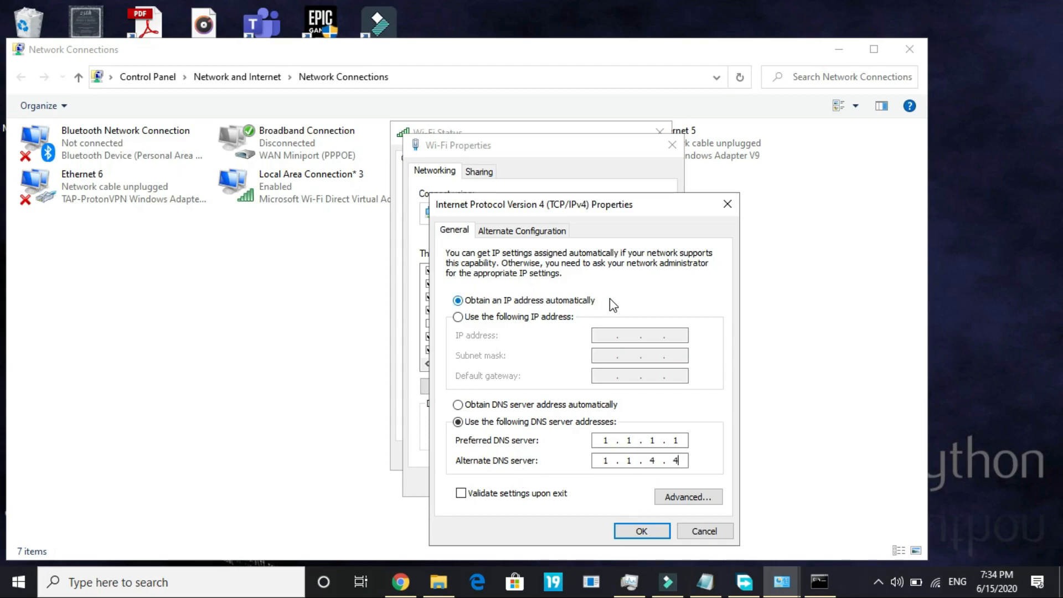
left_click(820, 582)
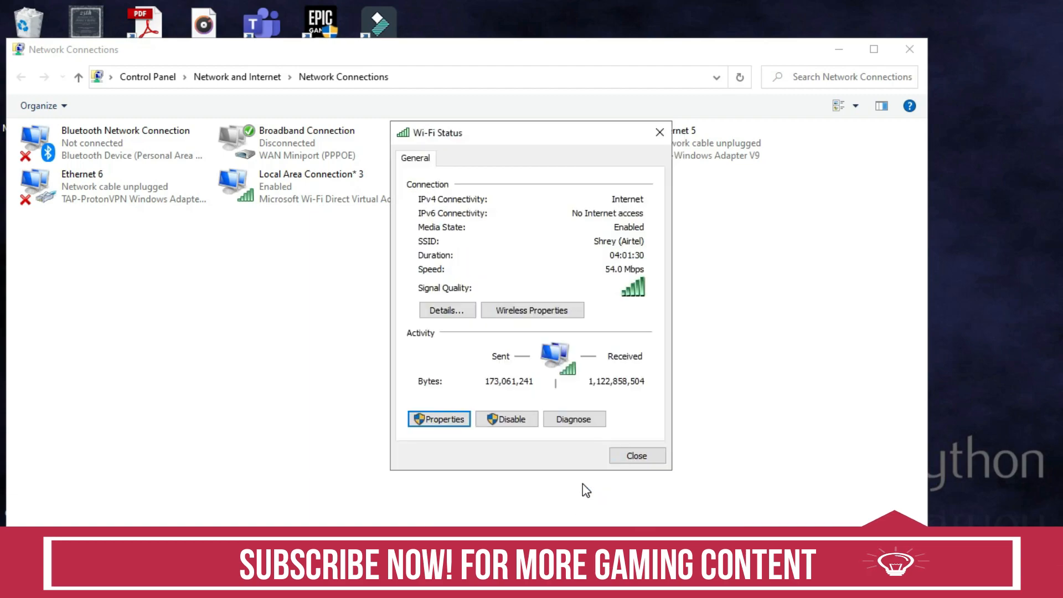
Close Wi-Fi Status and the Network Connections window.
left_click(636, 455)
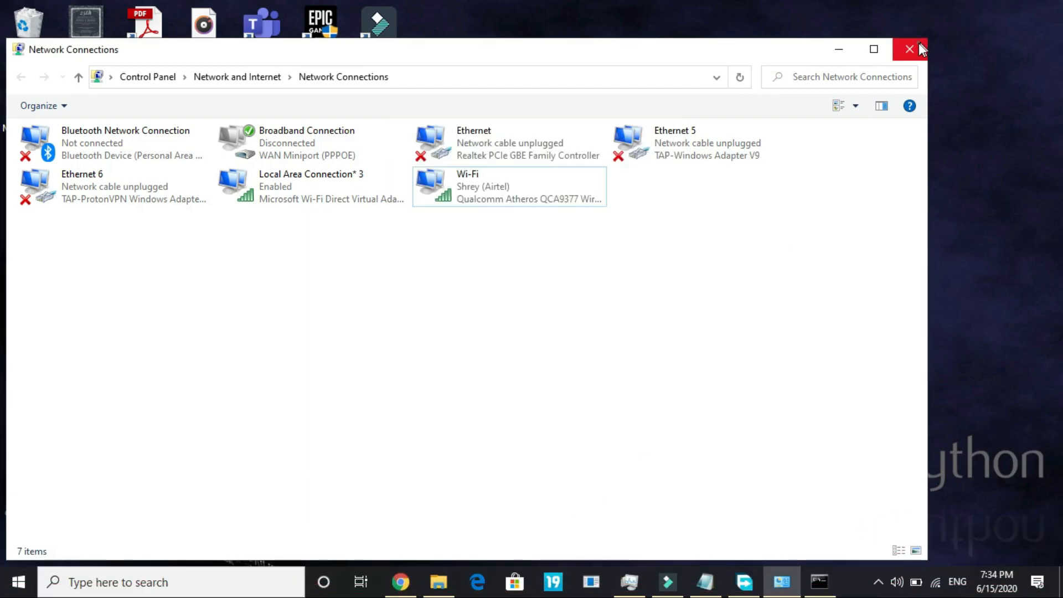
left_click(910, 48)
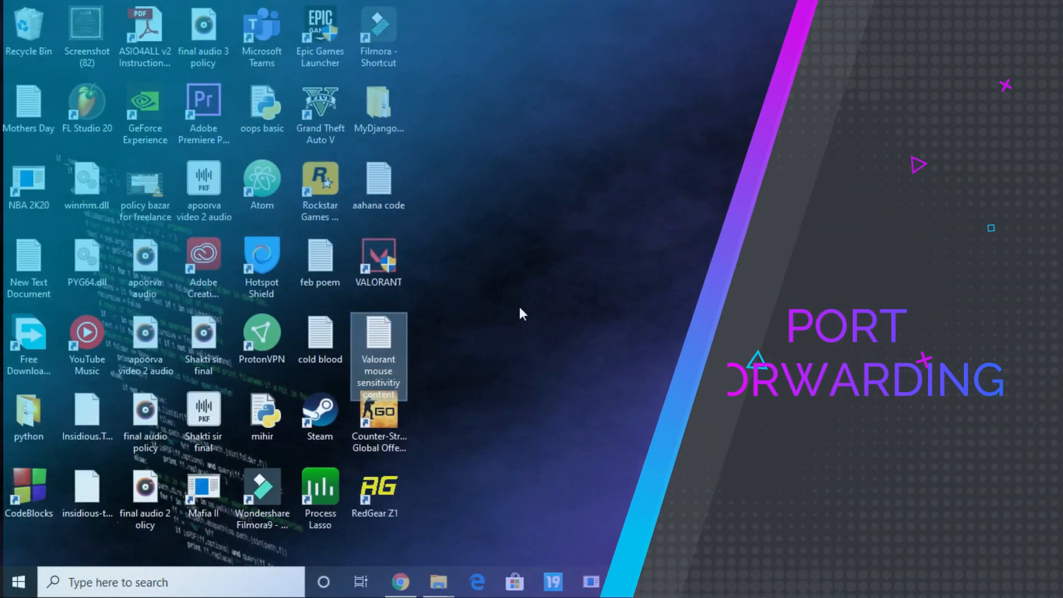
From the 'nba 2k20 ports' results, load portforward.com's NBA 2K20 port forwarding guide.
left_click(400, 581)
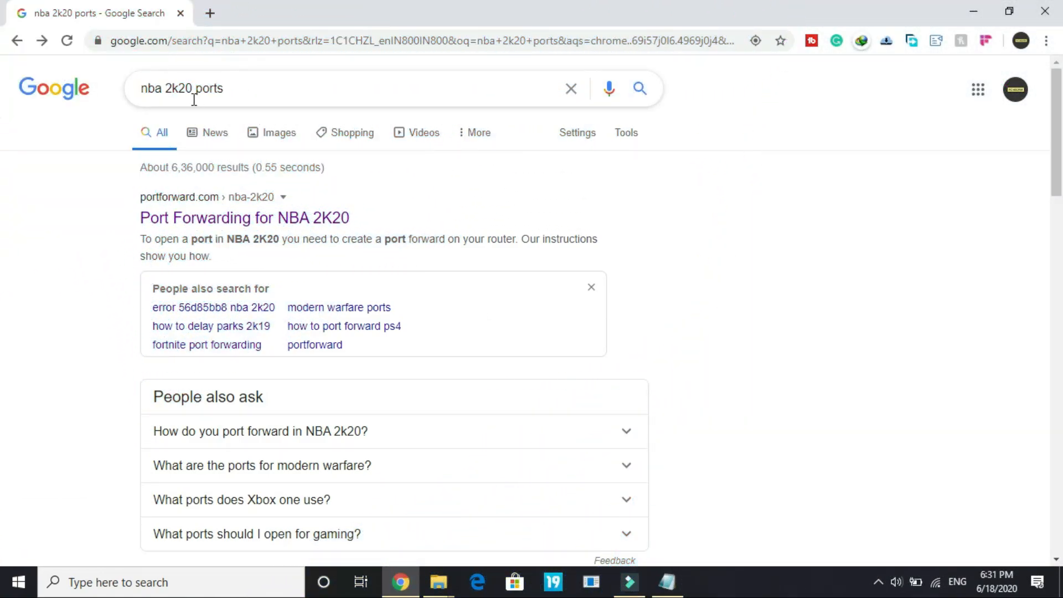
mouse_move(194, 95)
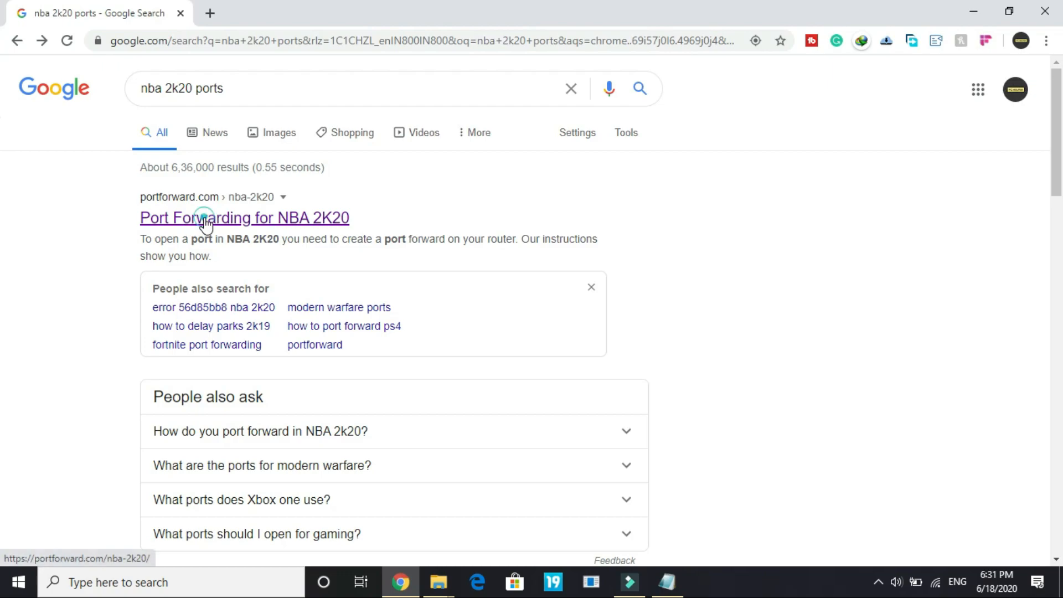
left_click(244, 218)
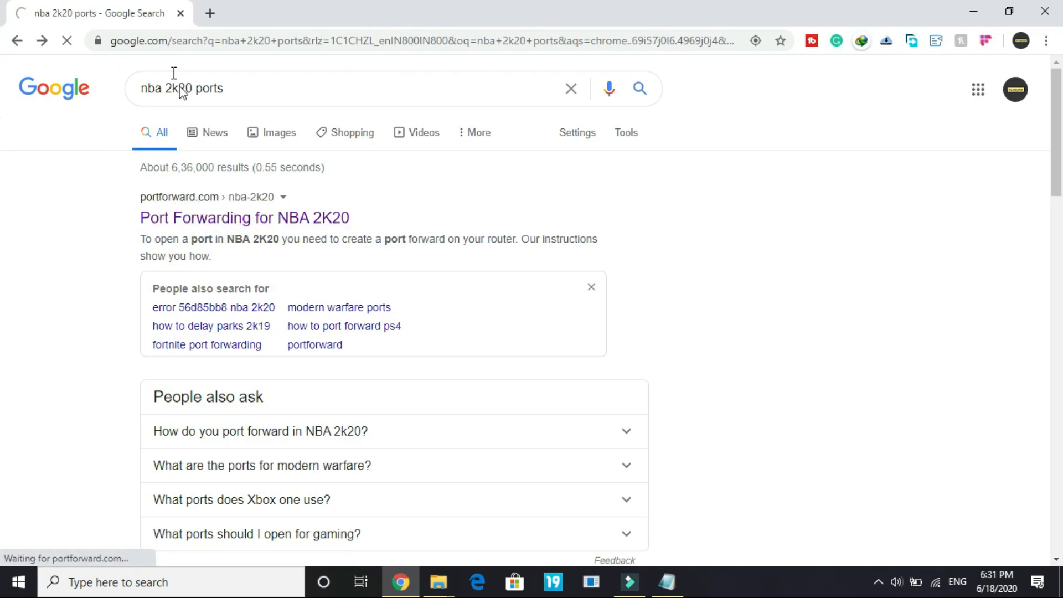
left_click(244, 218)
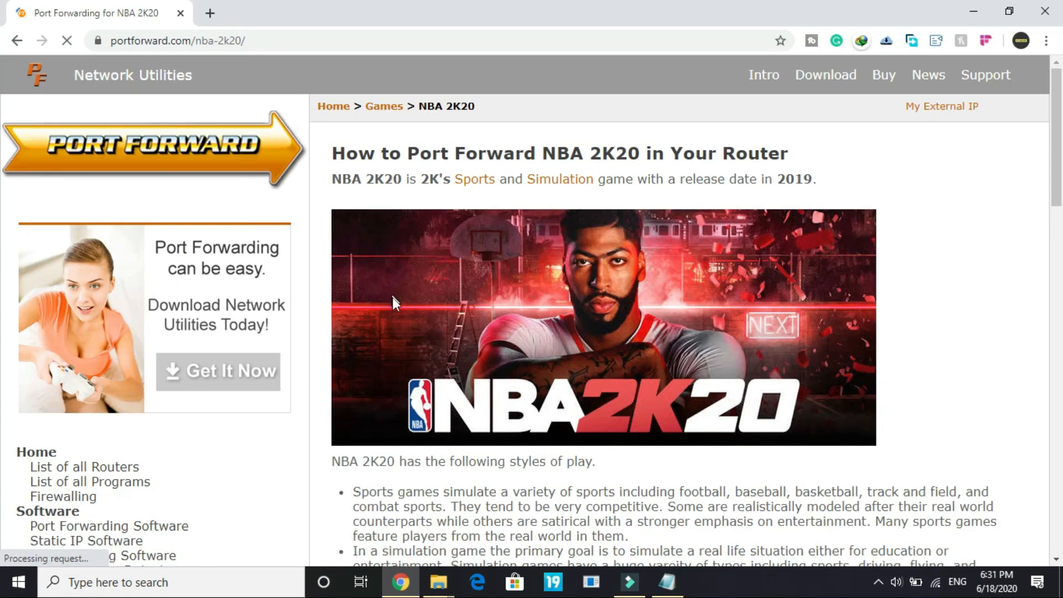
scroll("down", 3)
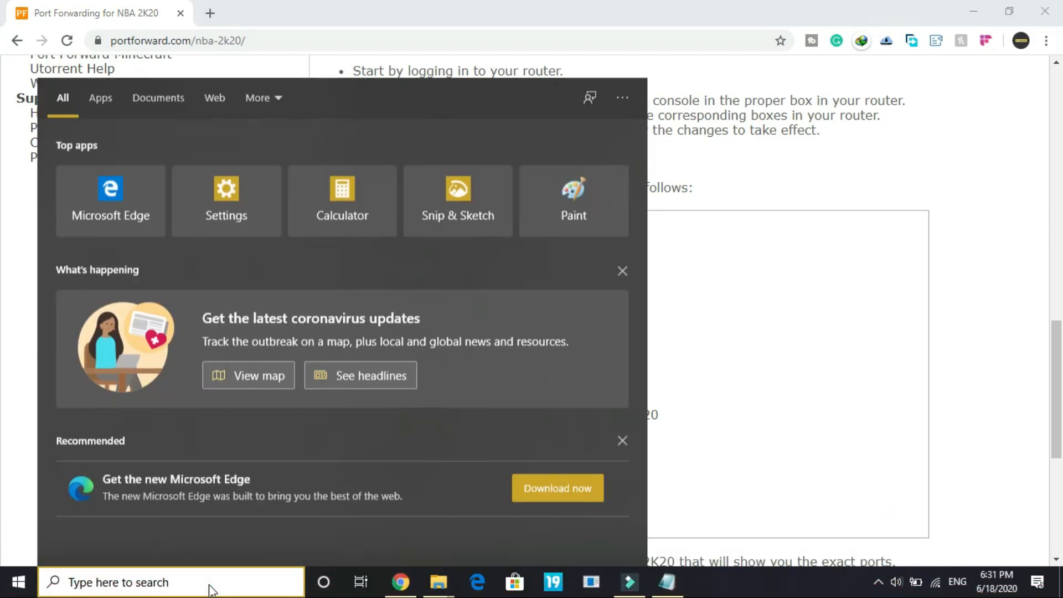
Launch the firewall from a 'firewall' search and start a new inbound Port rule.
type("firew")
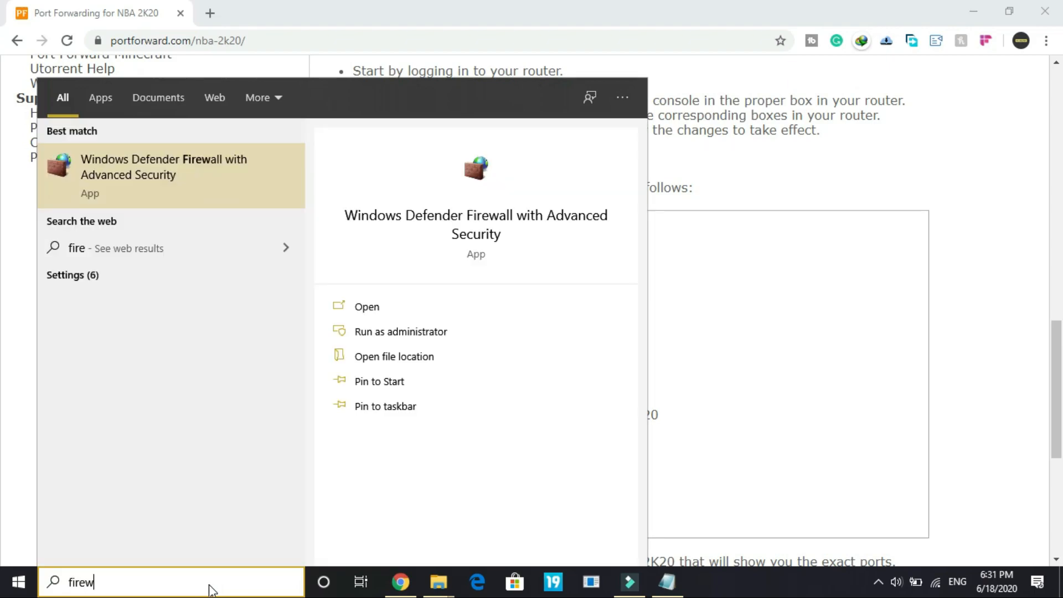
type("a")
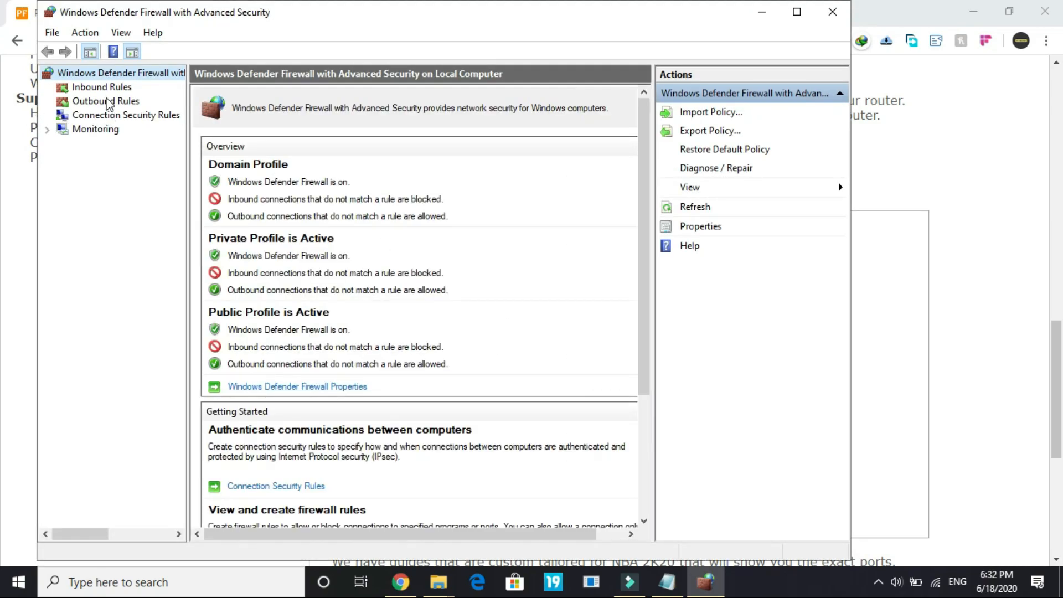
left_click(102, 87)
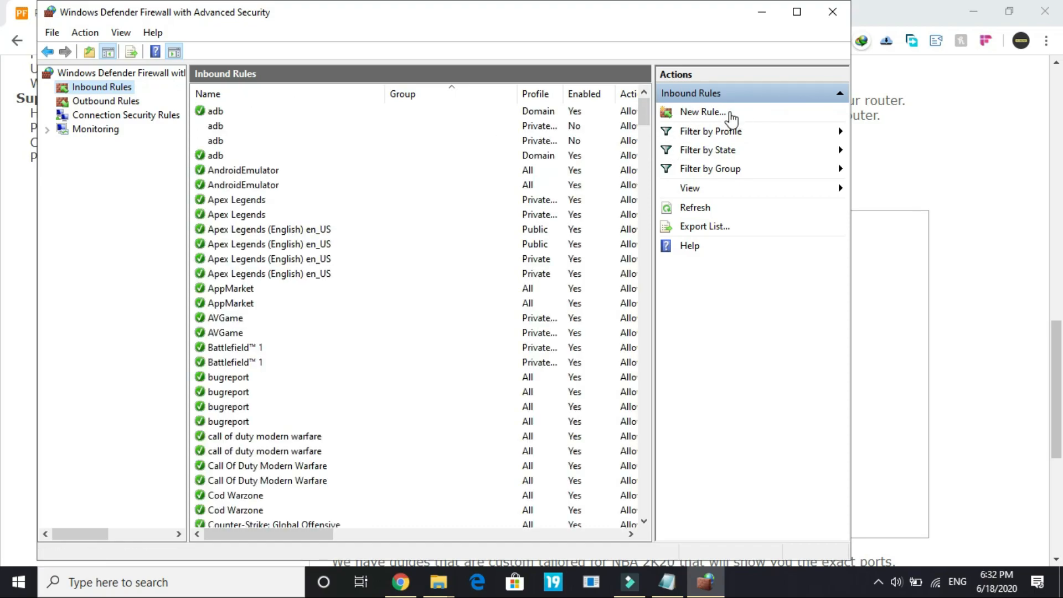
left_click(703, 111)
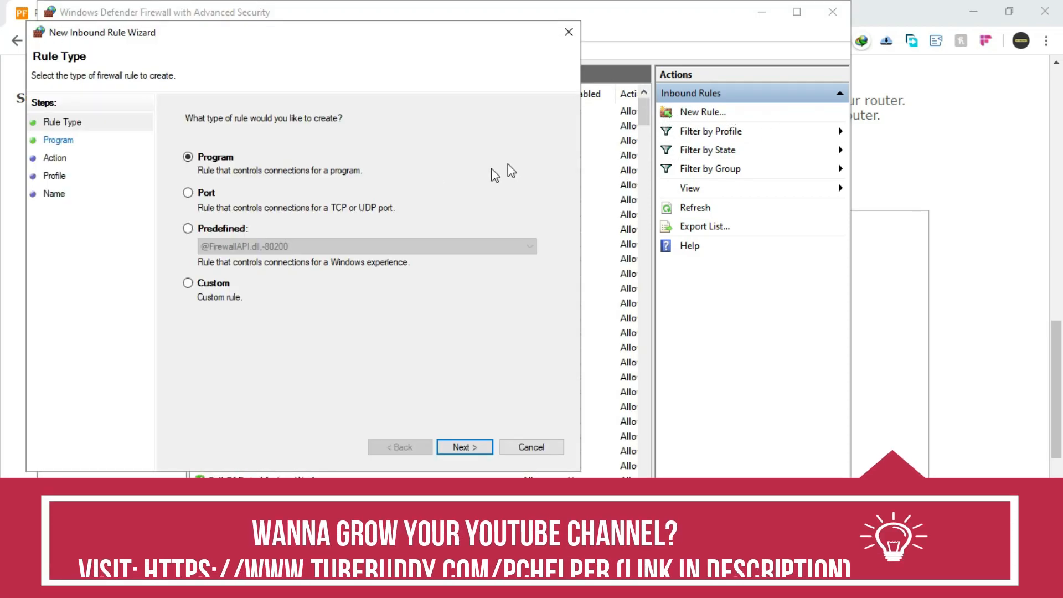
left_click(189, 193)
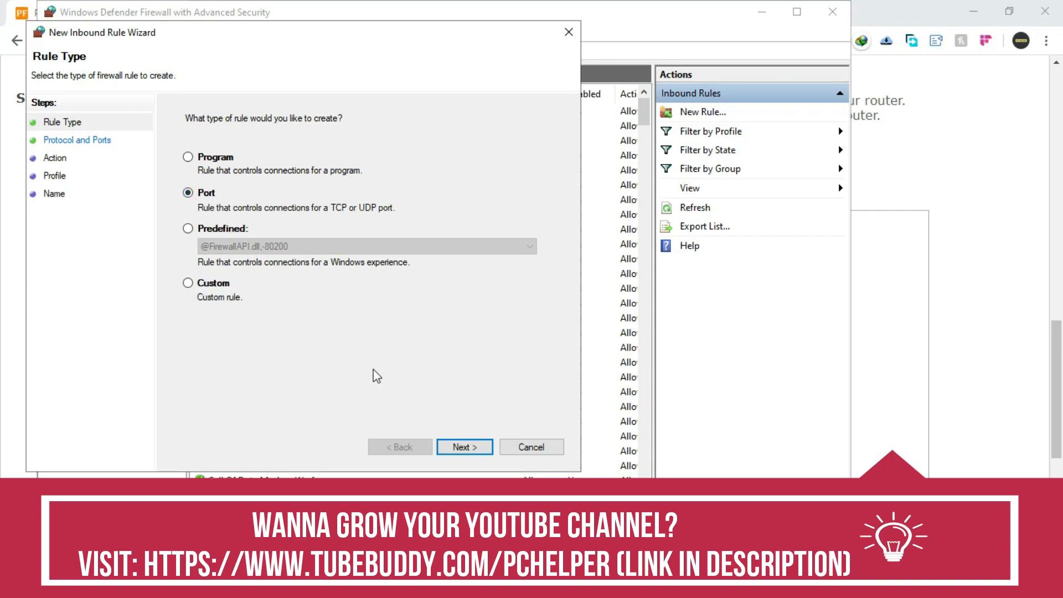
left_click(464, 447)
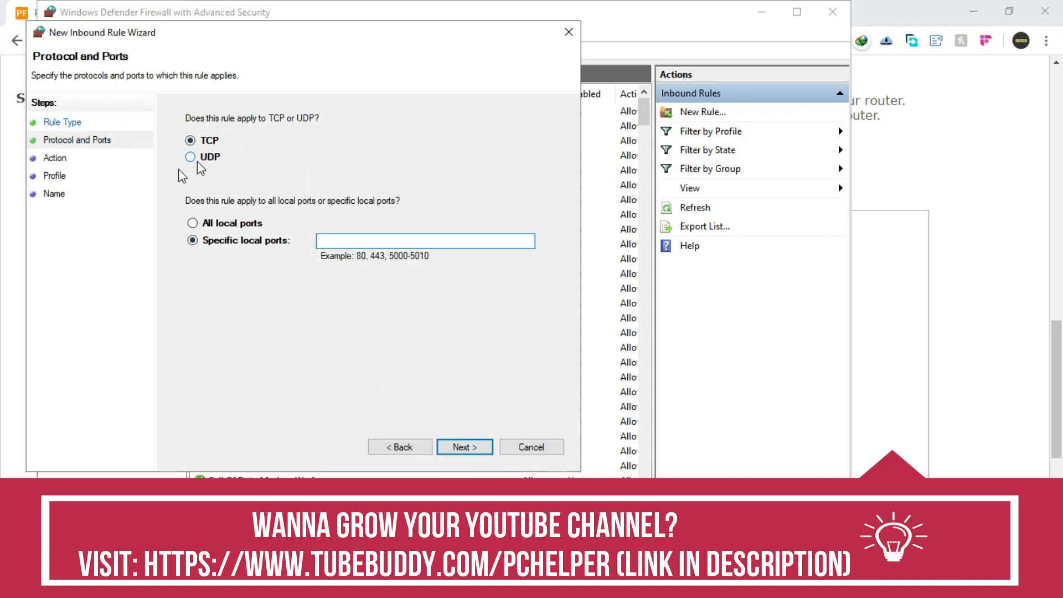
mouse_move(3, 255)
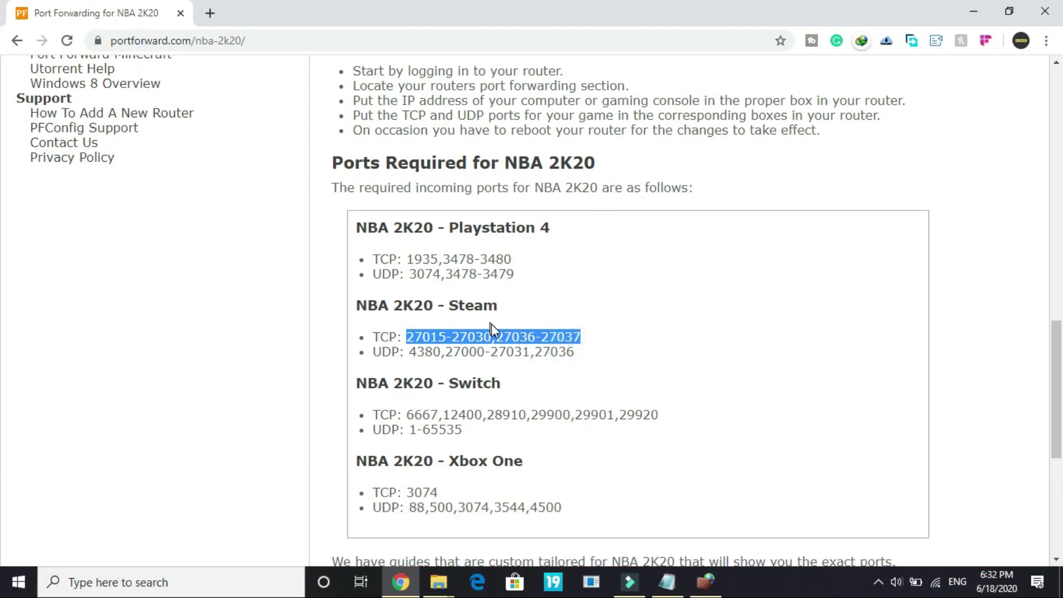
mouse_move(400, 334)
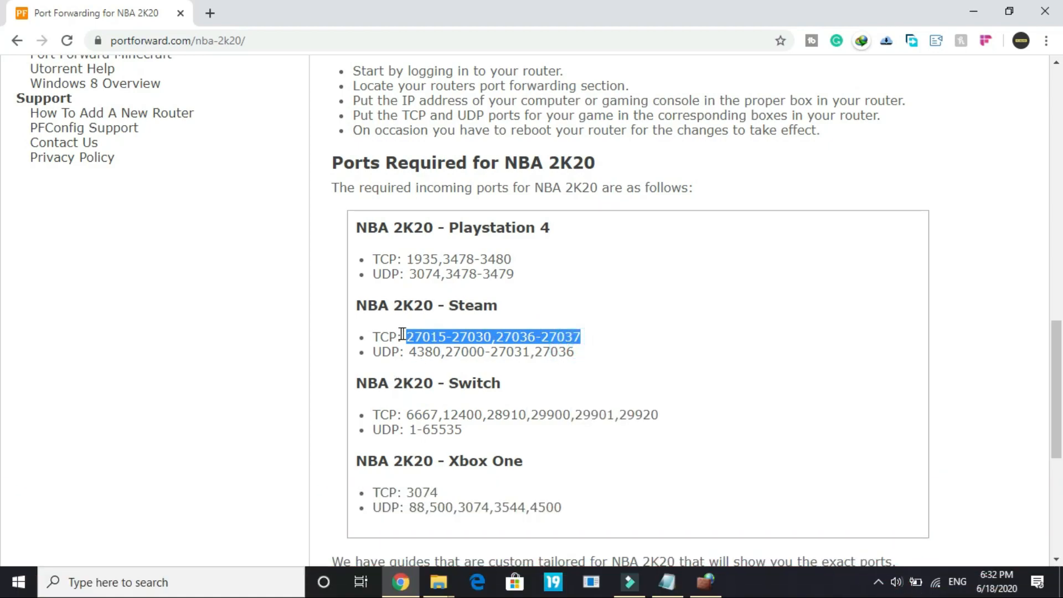
mouse_move(435, 374)
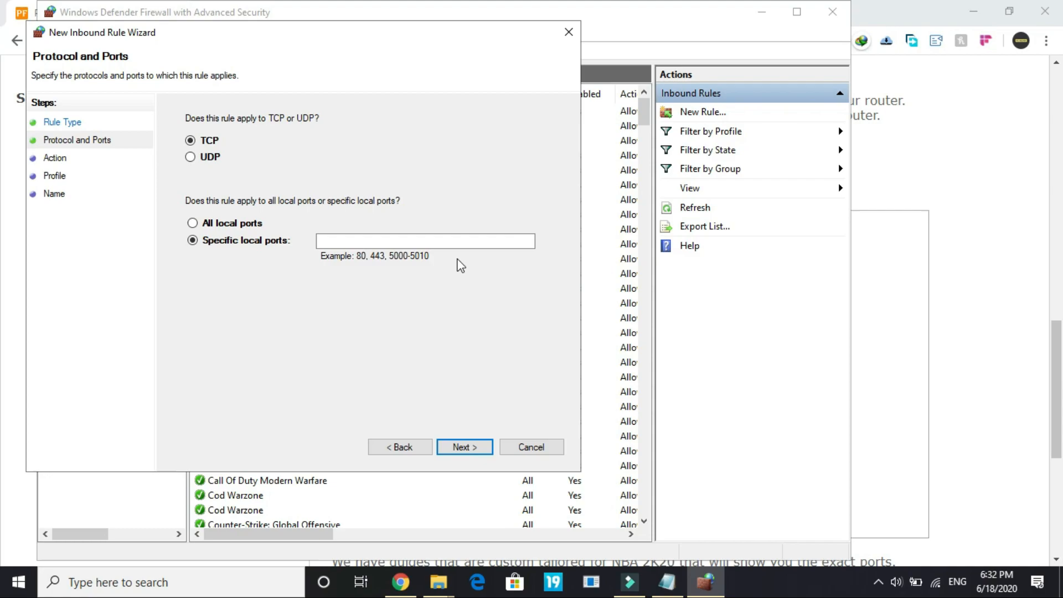
type("27015-27030,27036-27037")
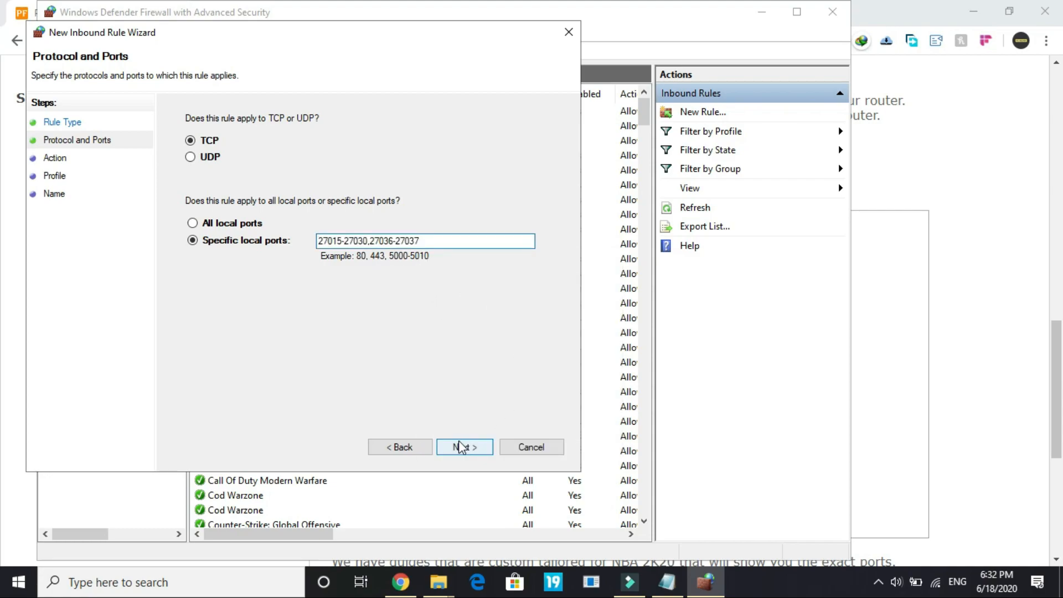
left_click(464, 446)
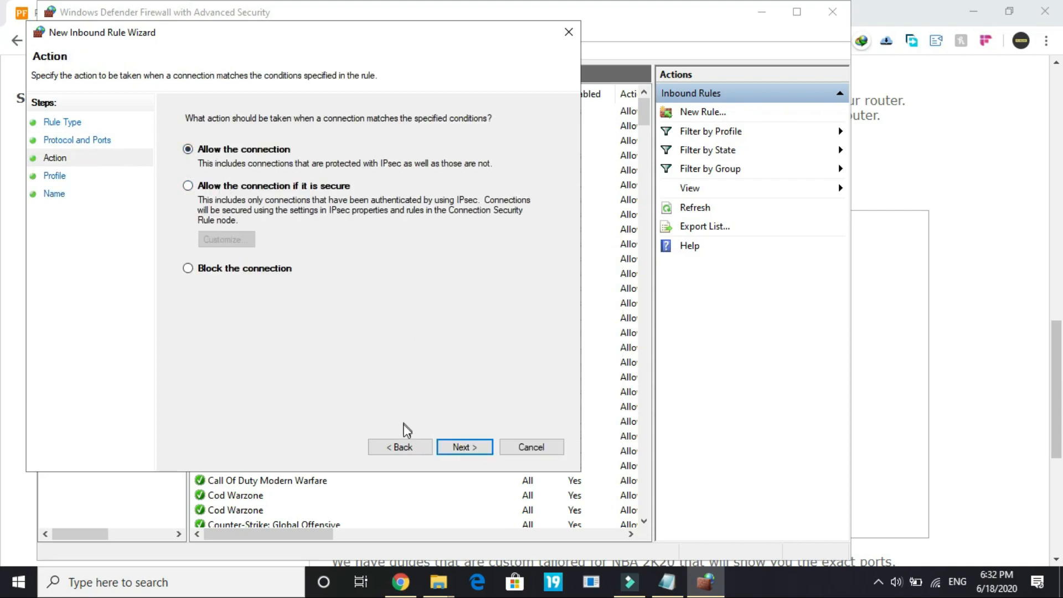
left_click(464, 447)
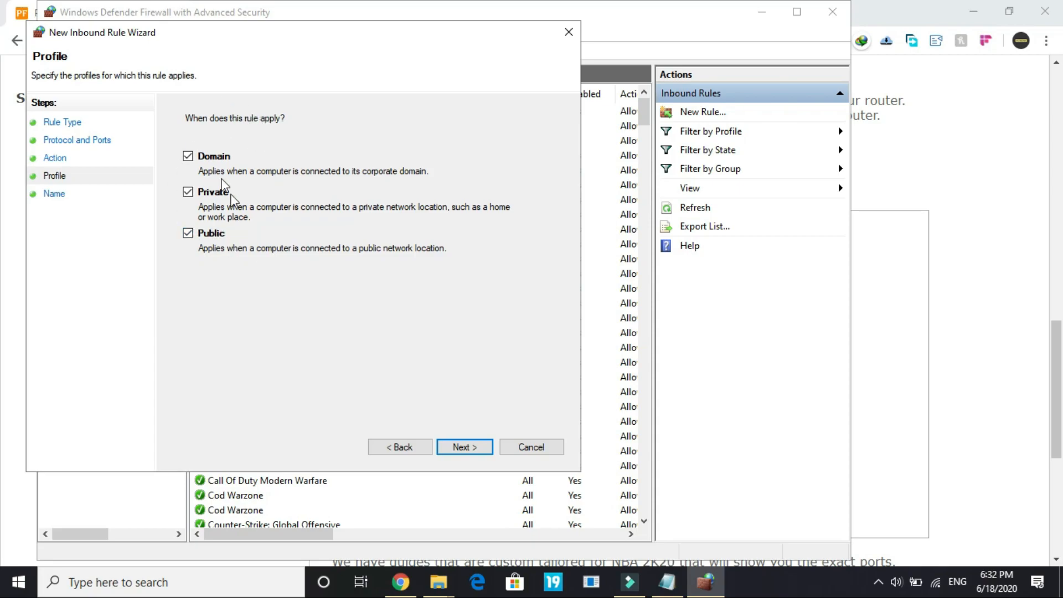
left_click(464, 446)
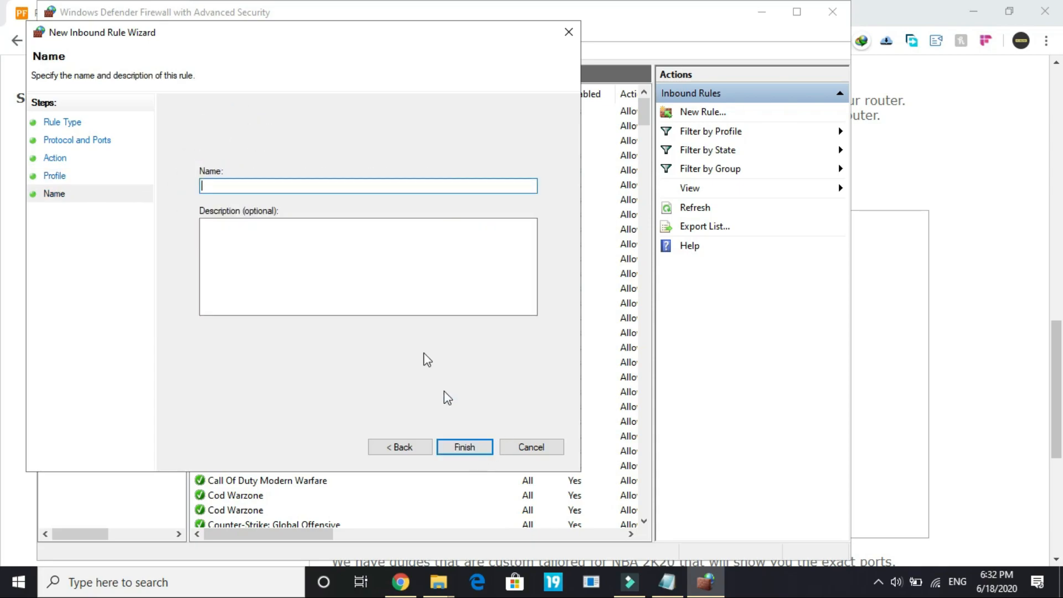
type("Nba 2k20")
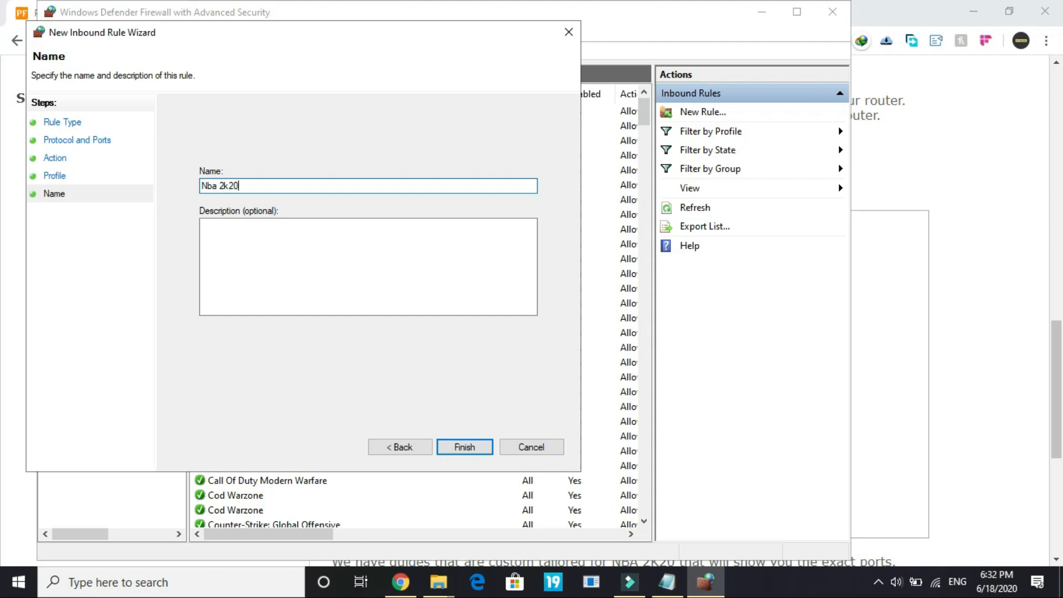
left_click(464, 446)
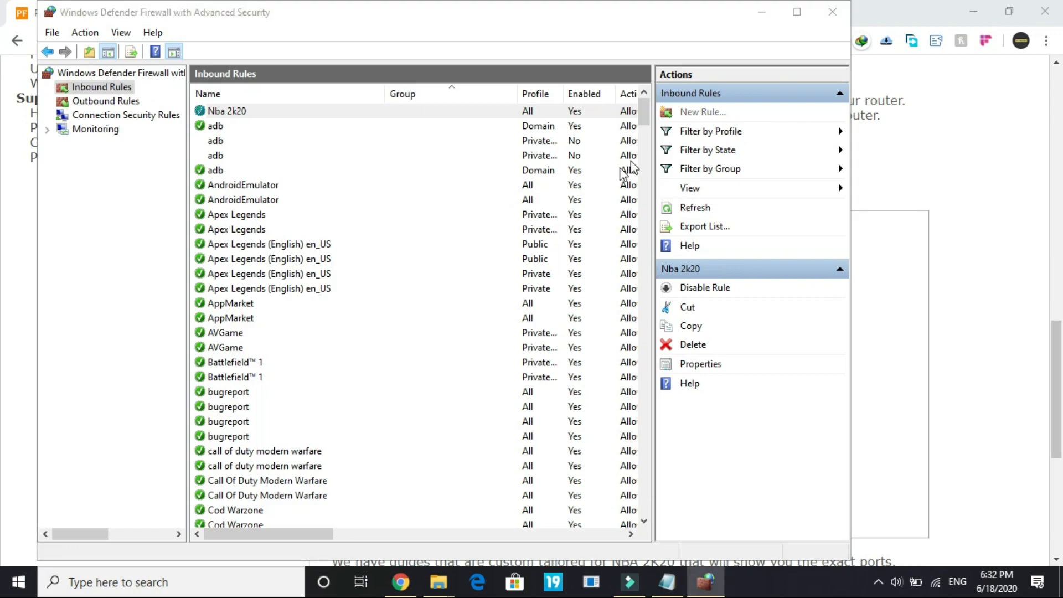
Add a second inbound Port rule for UDP specific local ports, allowing the connection, through to naming.
left_click(703, 111)
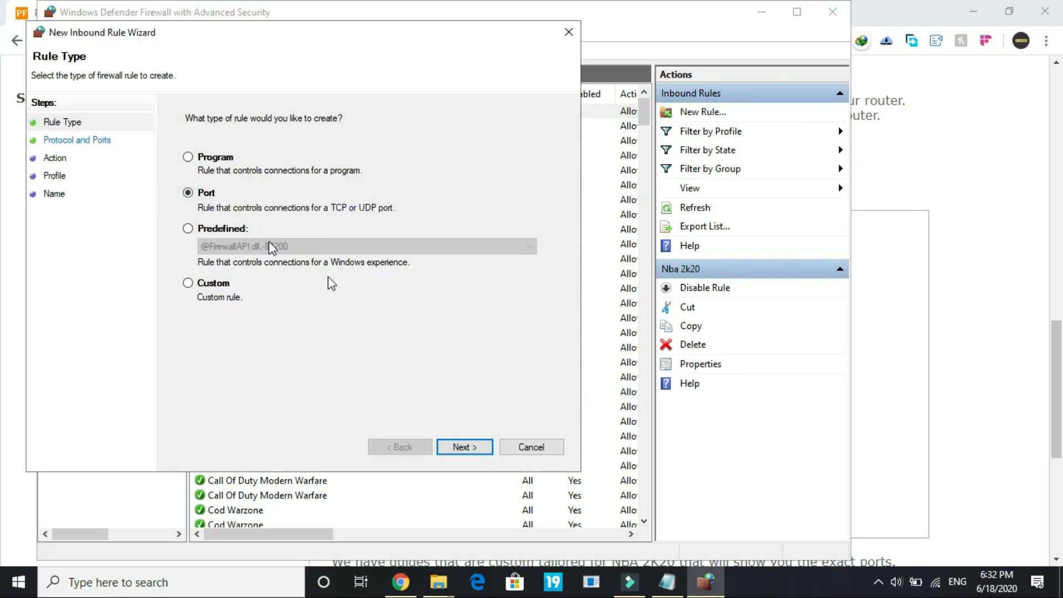
left_click(465, 447)
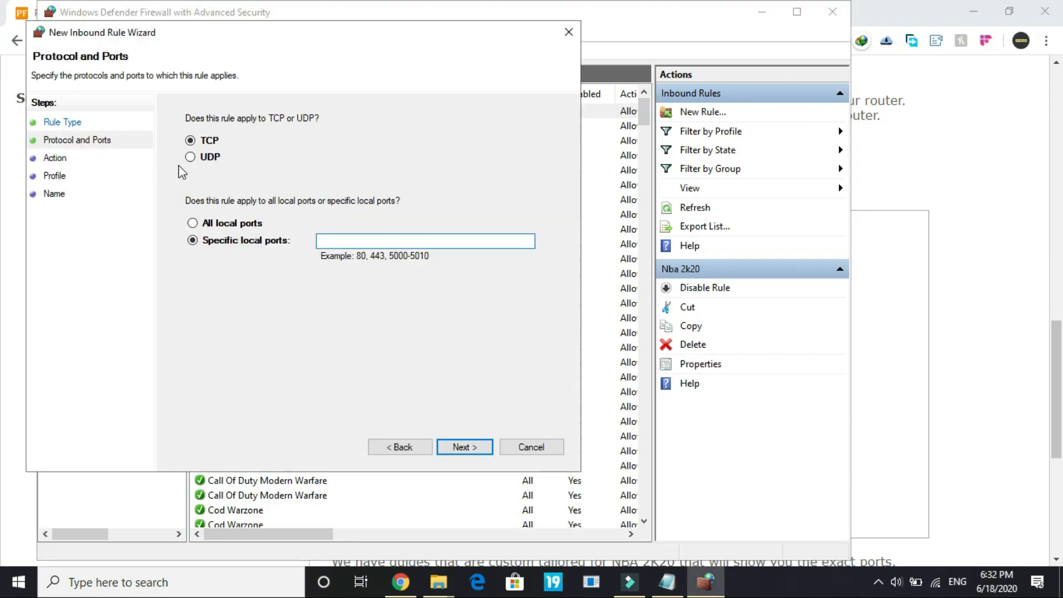
left_click(190, 156)
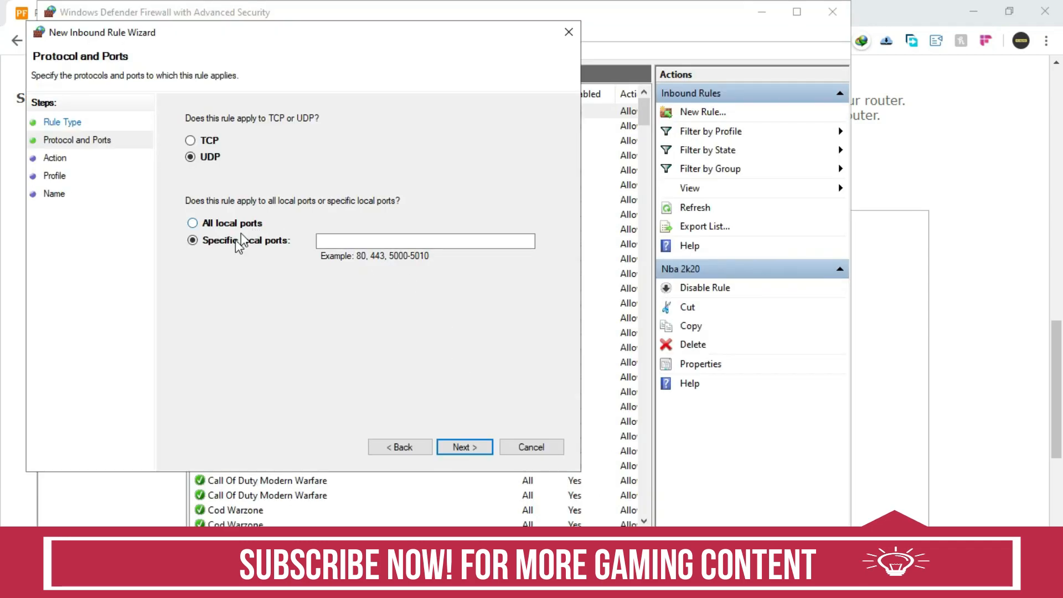
right_click(425, 241)
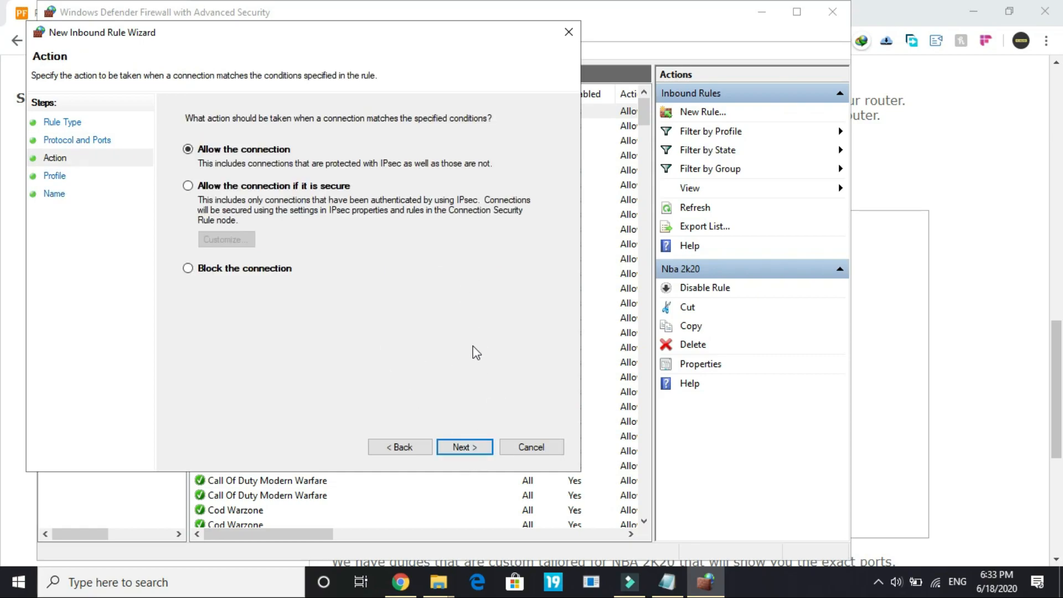
left_click(464, 447)
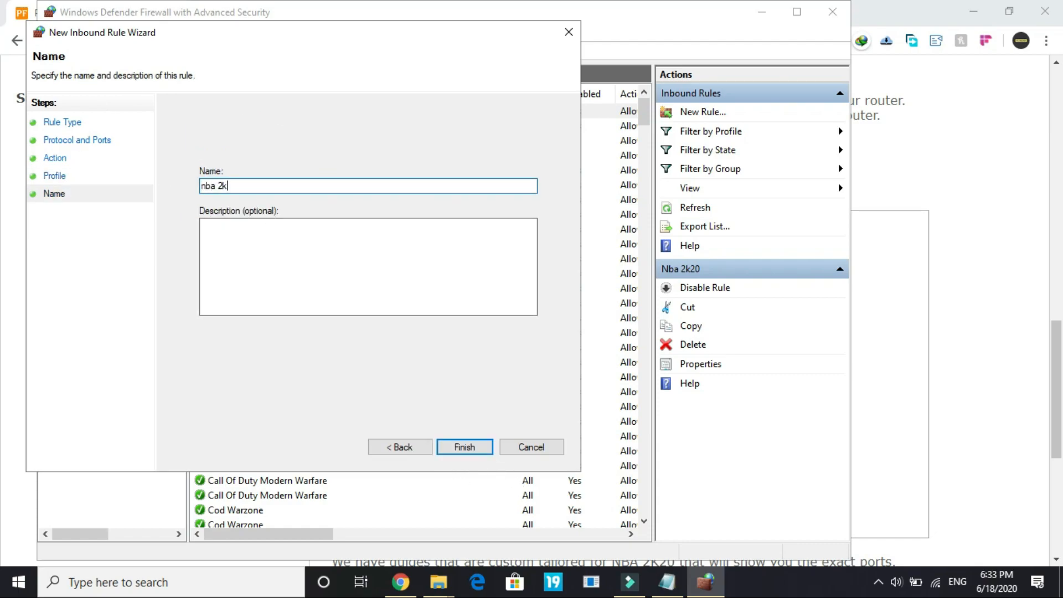
left_click(465, 447)
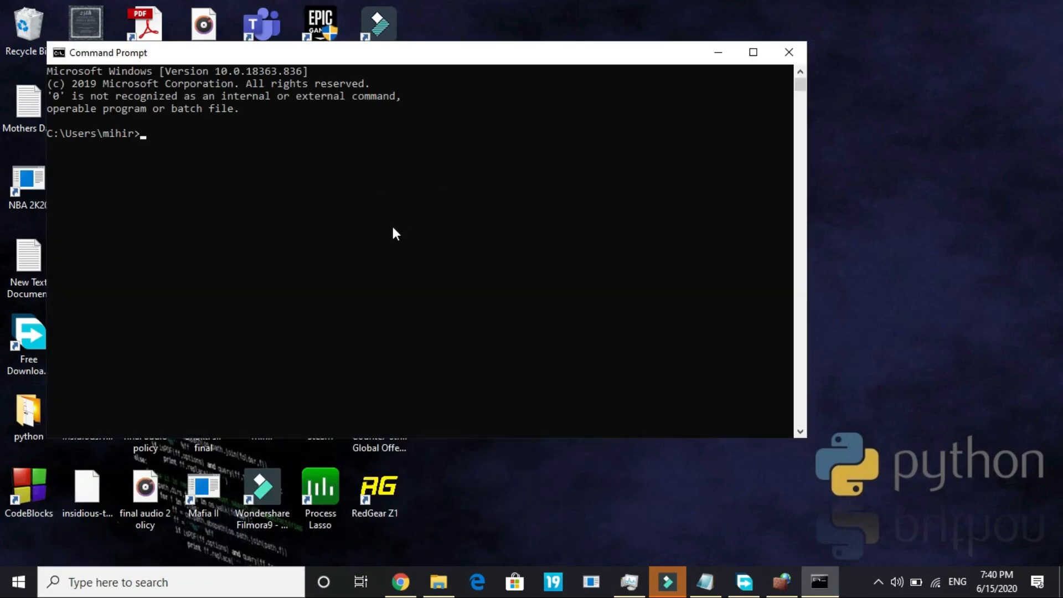
Run 'ipconfig /flushdns' to flush the DNS resolver cache, then close Command Prompt.
type("ipco")
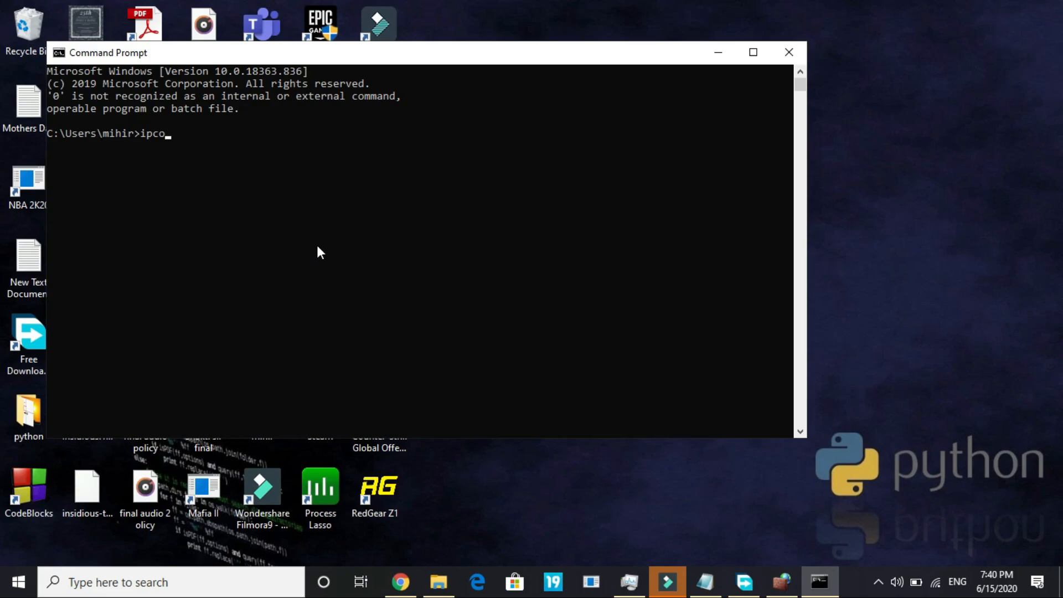
type("nf")
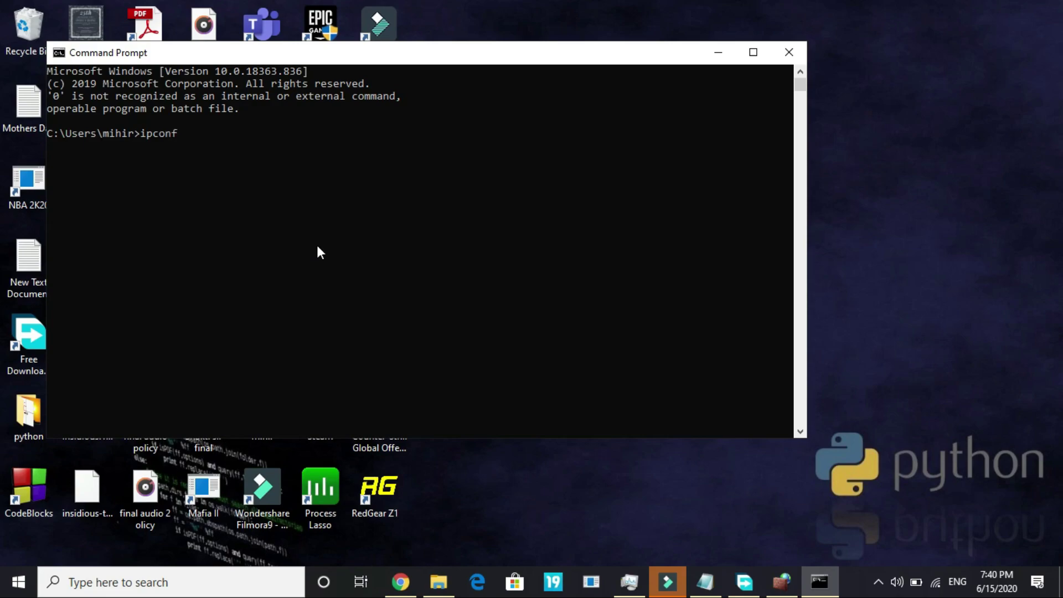
type("ig /")
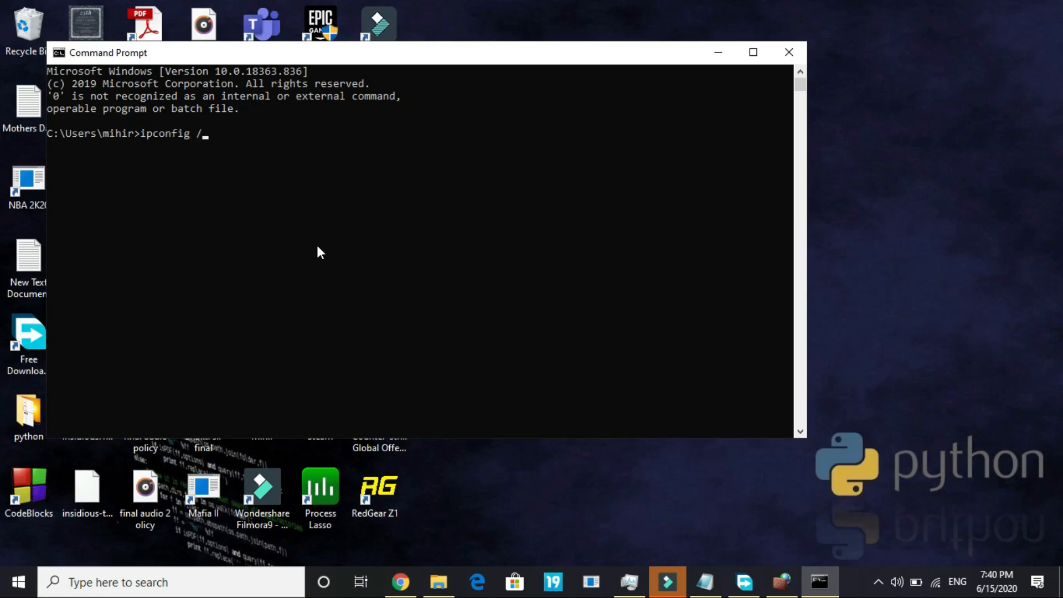
type("flu")
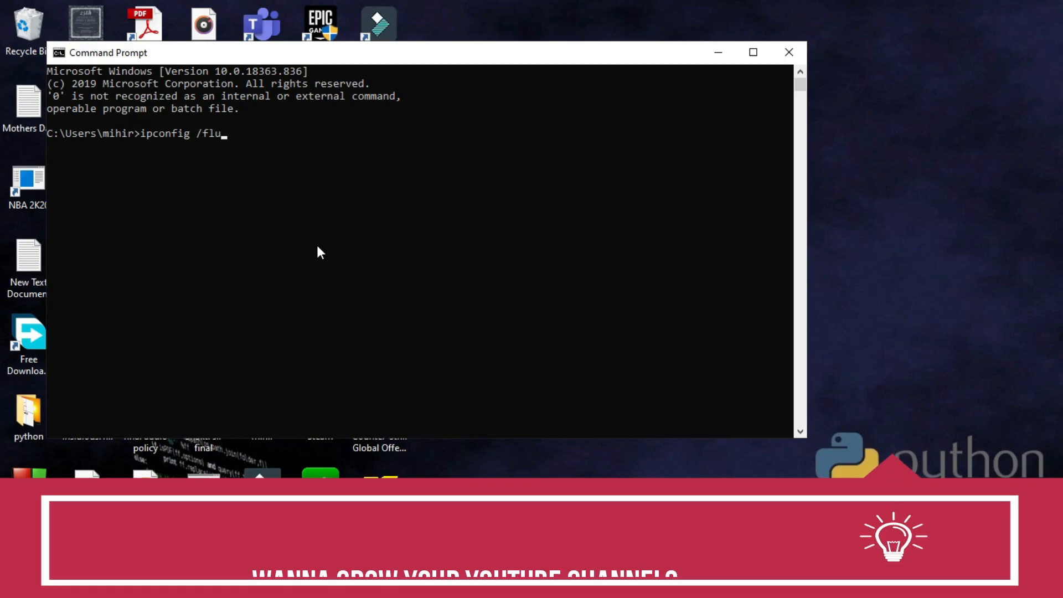
type("shdns")
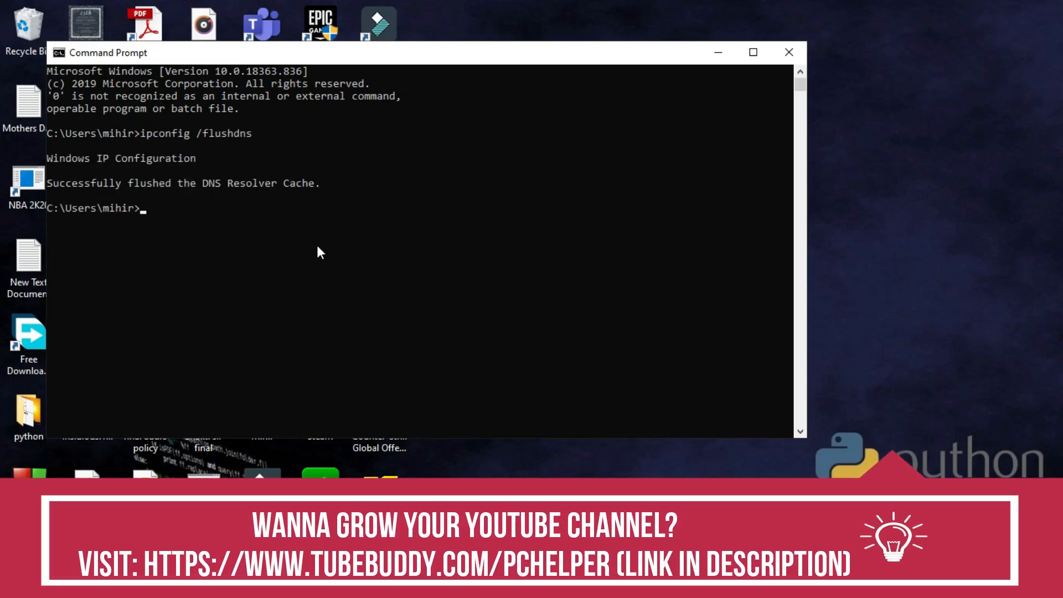
mouse_move(270, 198)
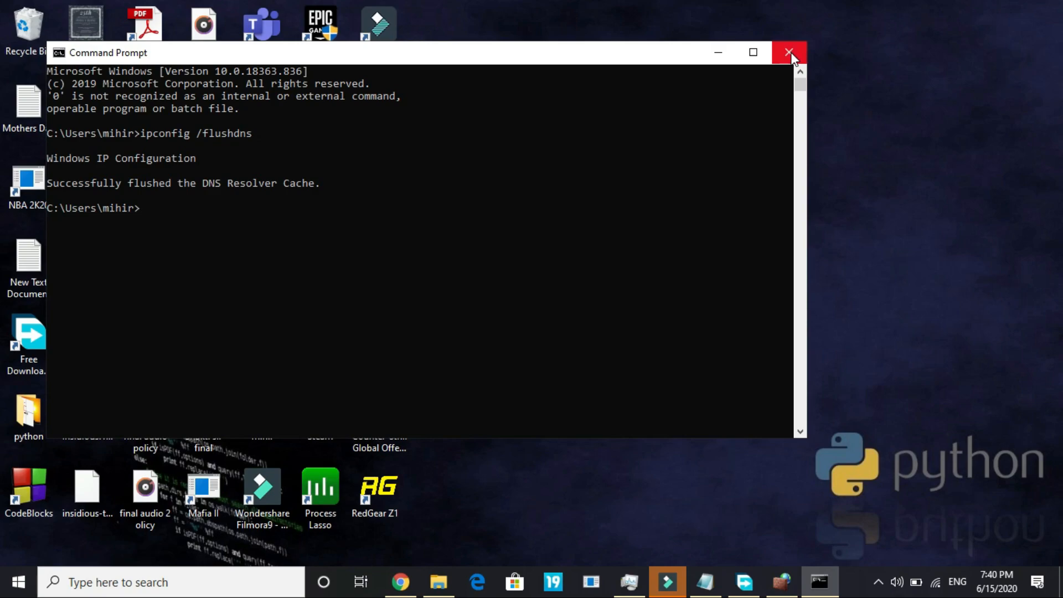
mouse_move(790, 53)
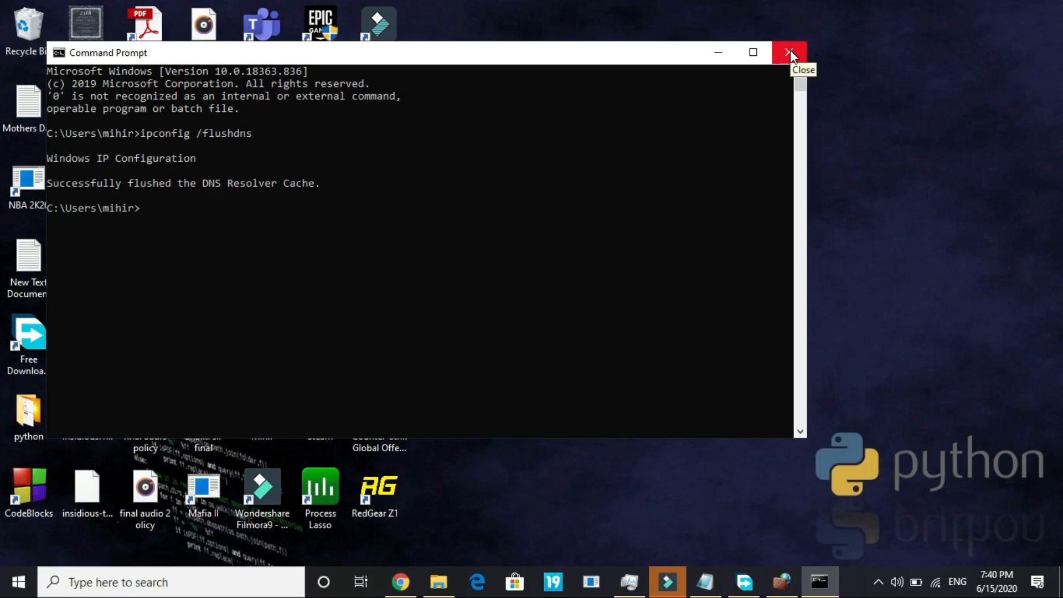
left_click(788, 52)
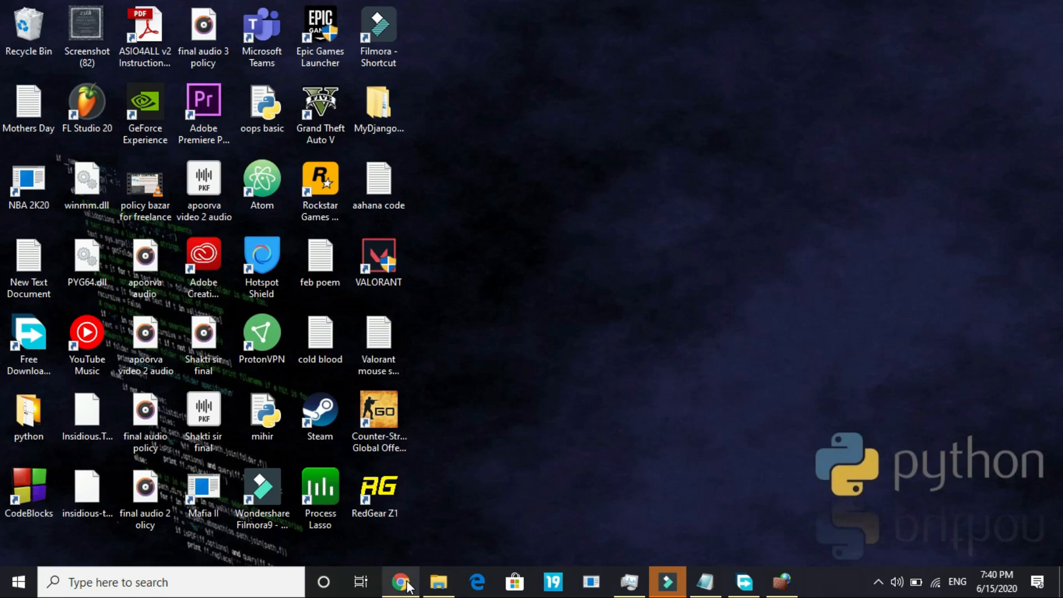
Return to the Razer Cortex Game Booster YouTube video, clearing an accidental text selection.
left_click(400, 582)
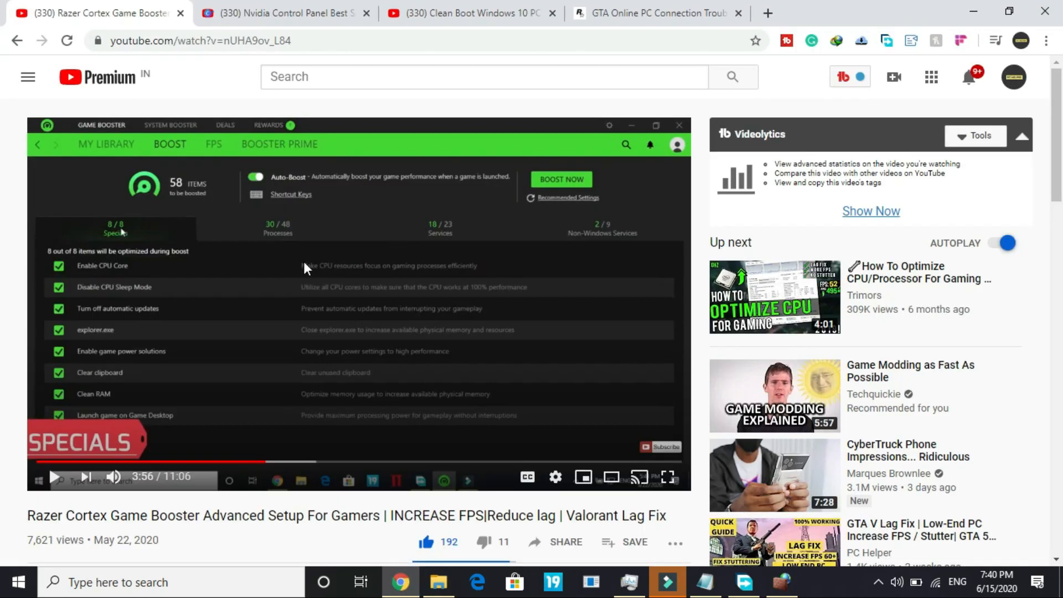
scroll("down", 3)
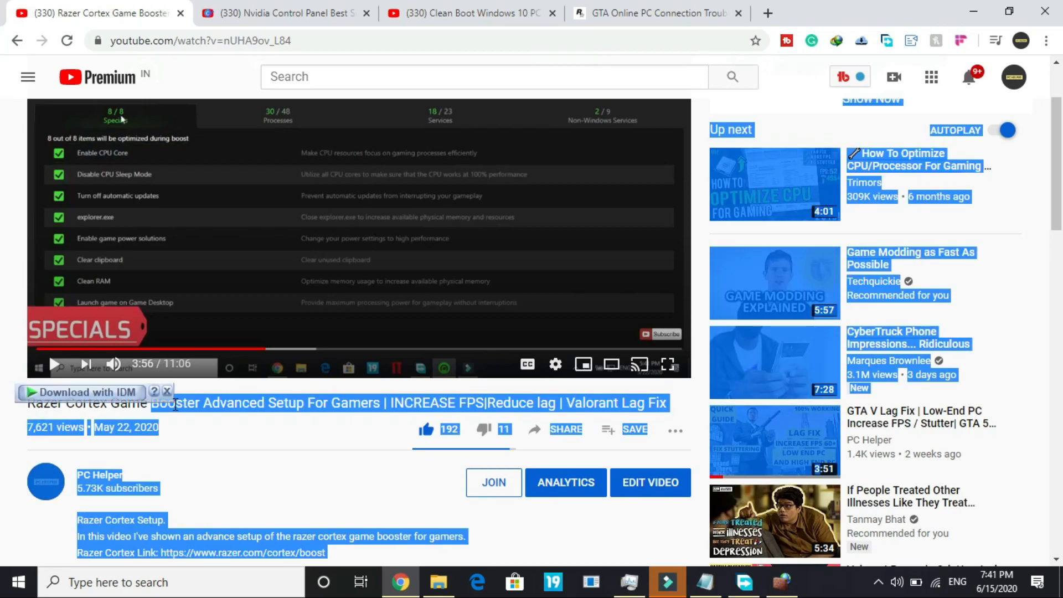
left_click(246, 441)
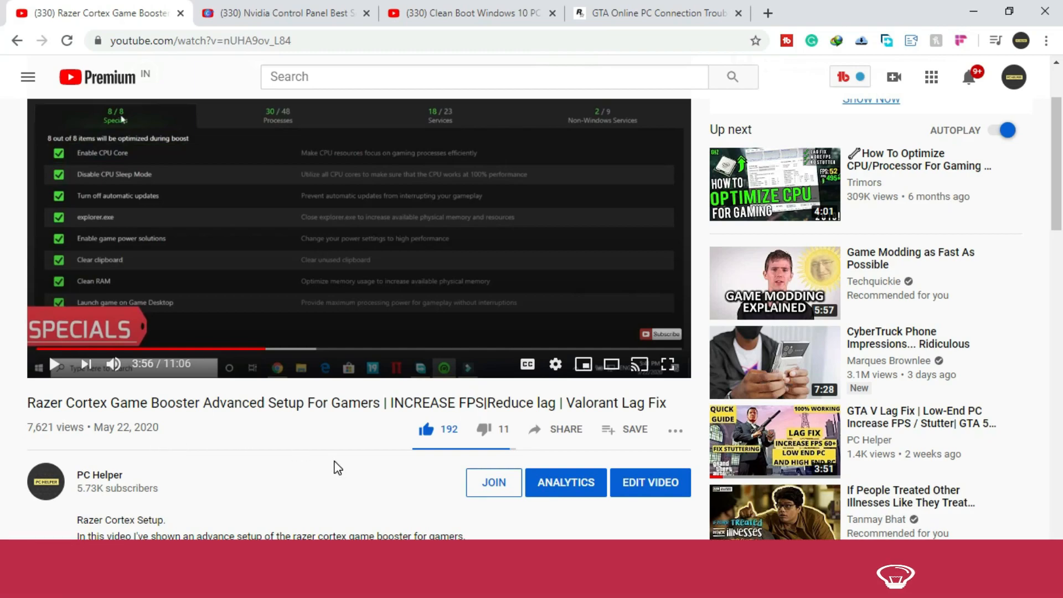
scroll("up", 3)
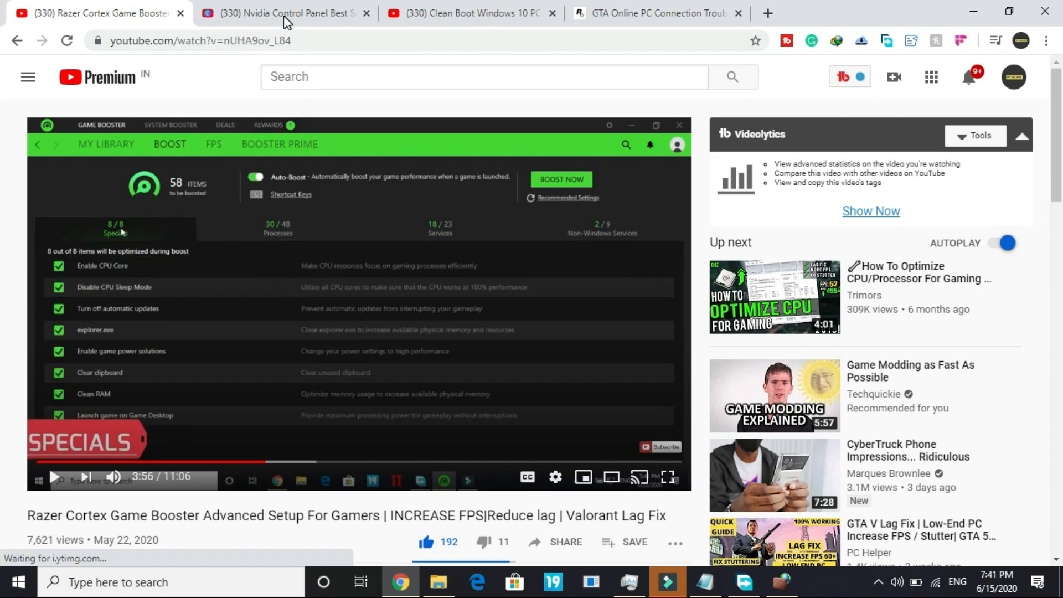
left_click(278, 13)
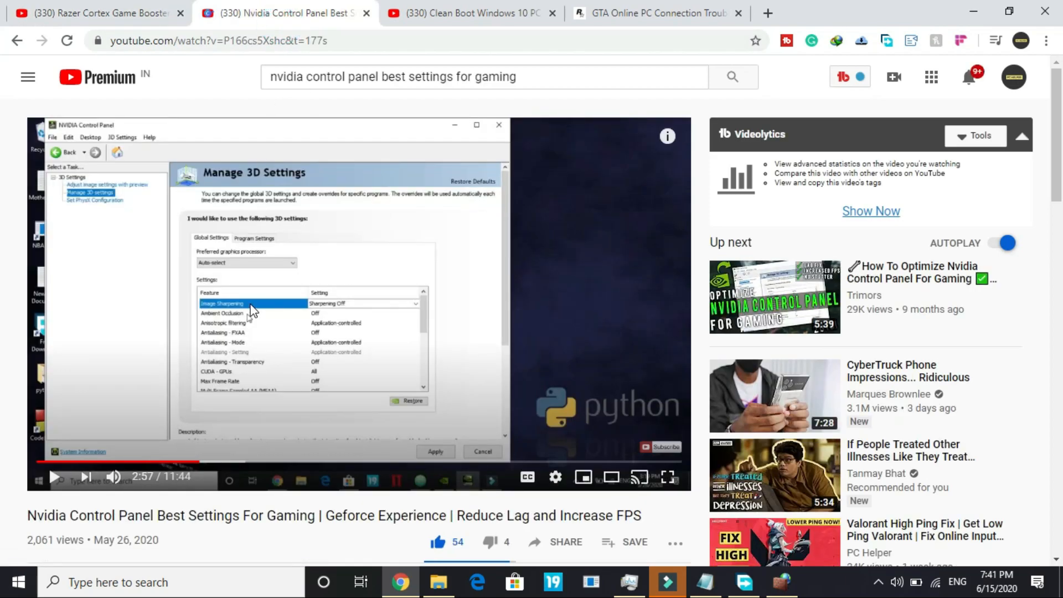
mouse_move(73, 536)
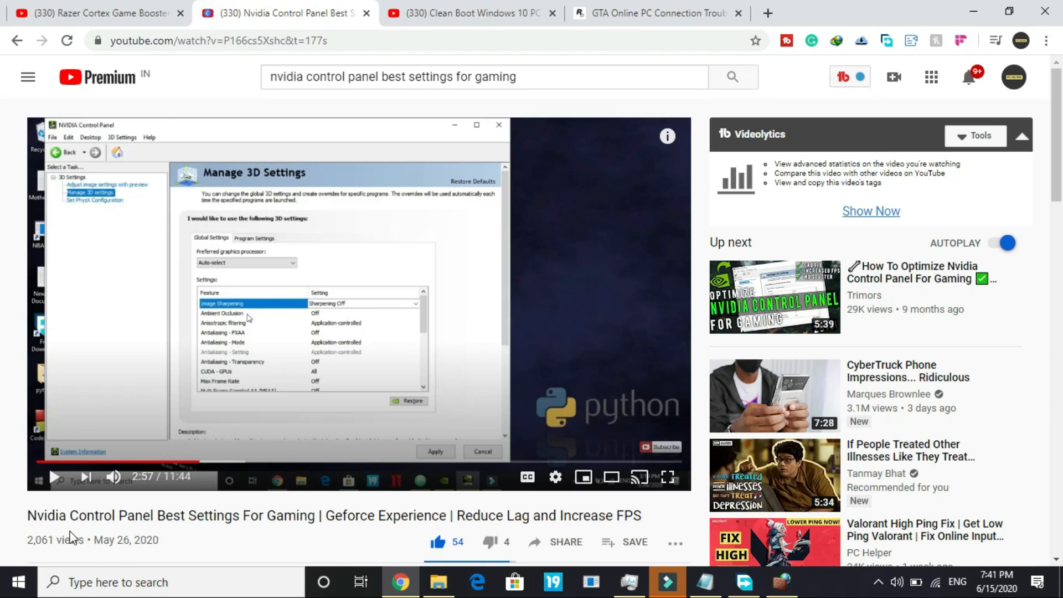
mouse_move(174, 533)
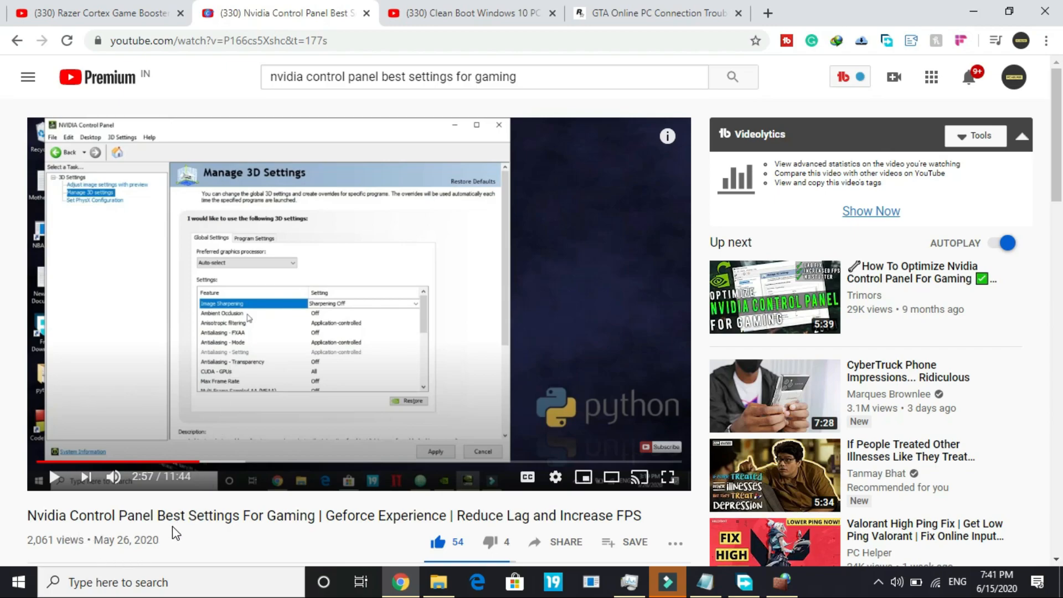
mouse_move(390, 269)
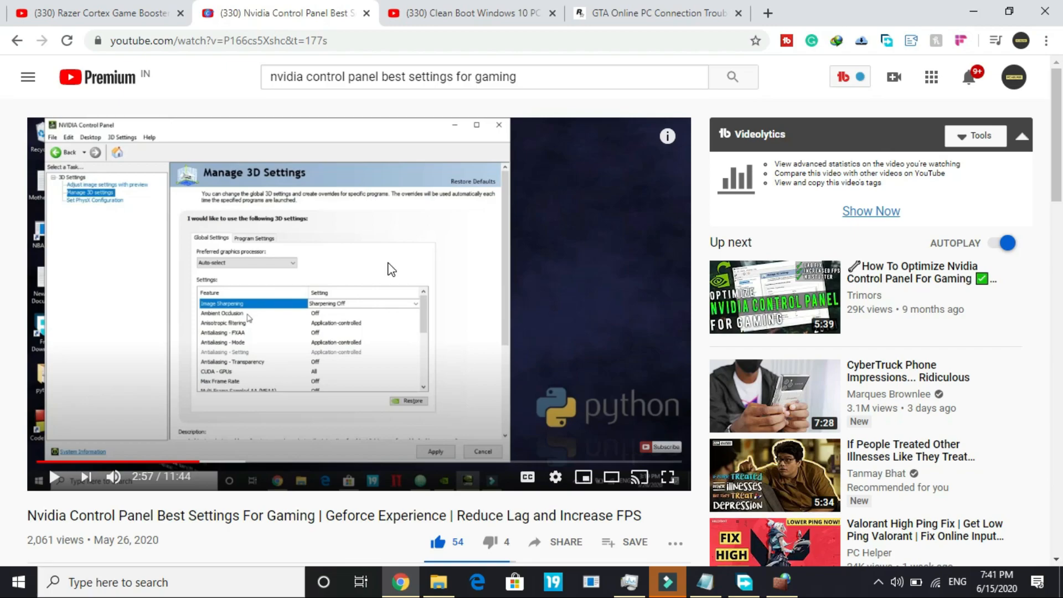
left_click(99, 13)
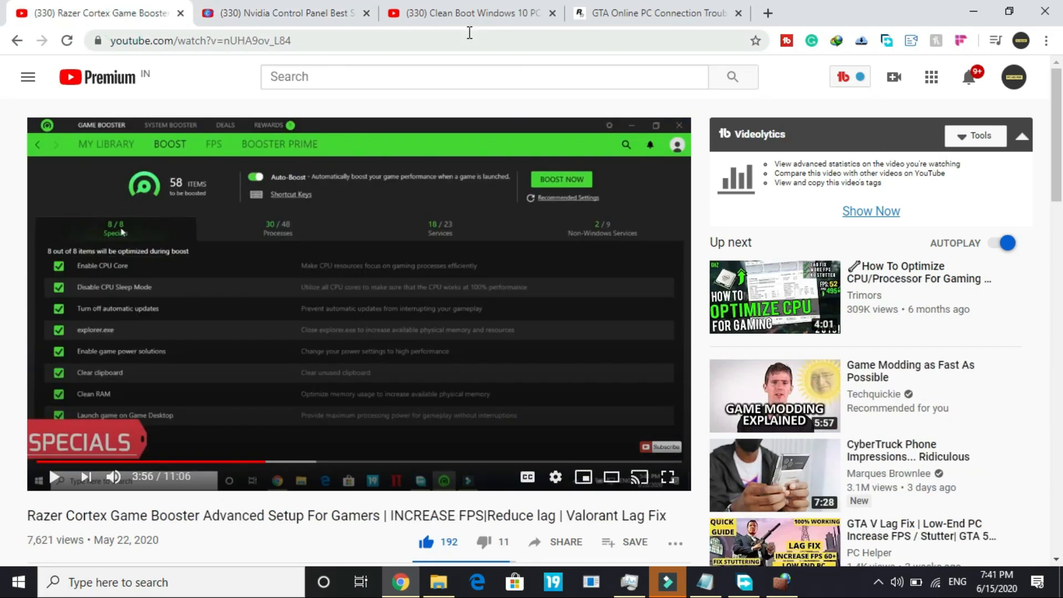